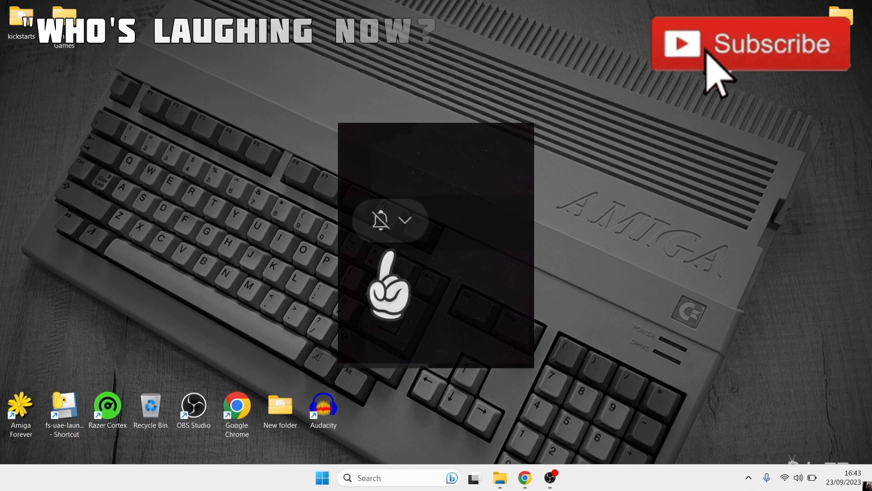
Start the denise_win64_v2.1.zip download from the Denise SourceForge page.
click(405, 219)
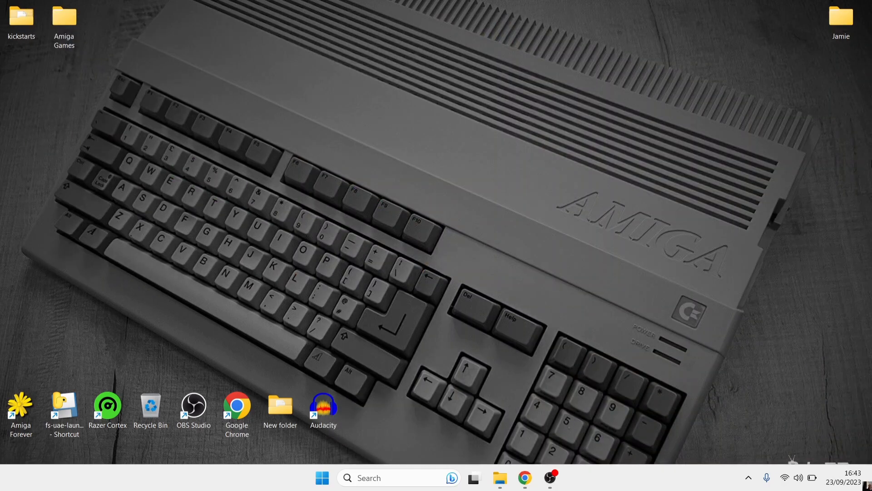
mouse_move(788, 152)
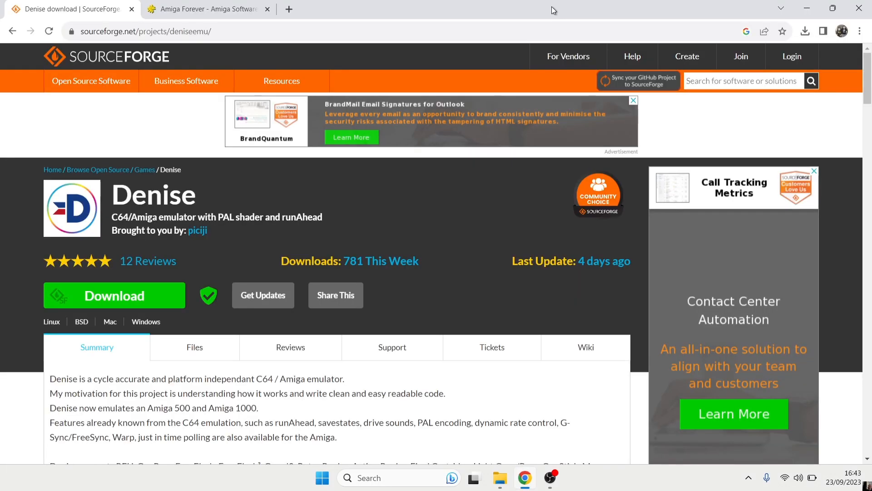
mouse_move(133, 110)
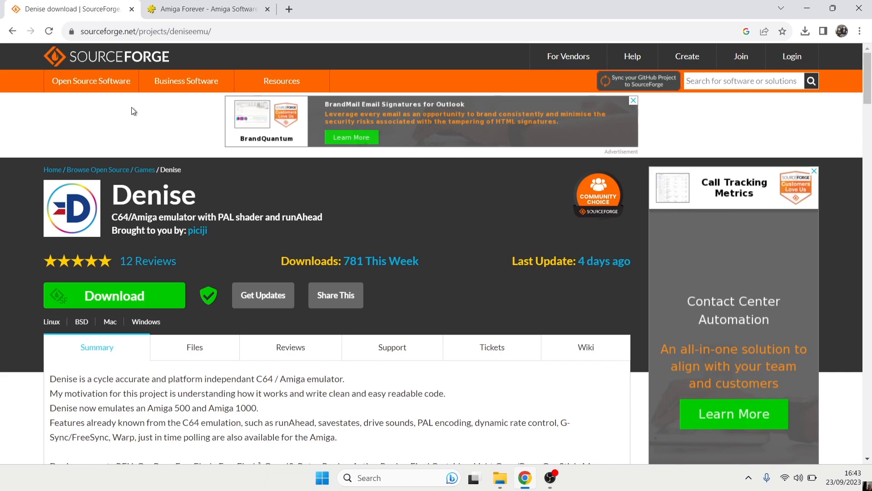
mouse_move(160, 125)
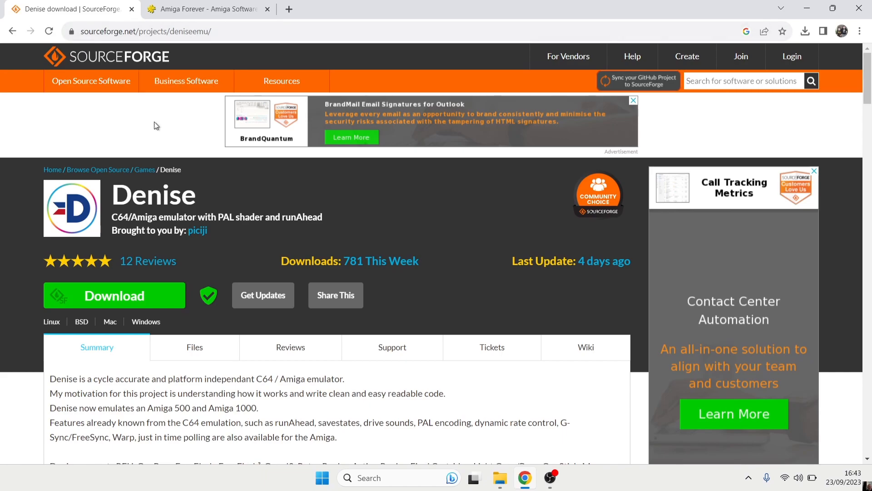
click(114, 294)
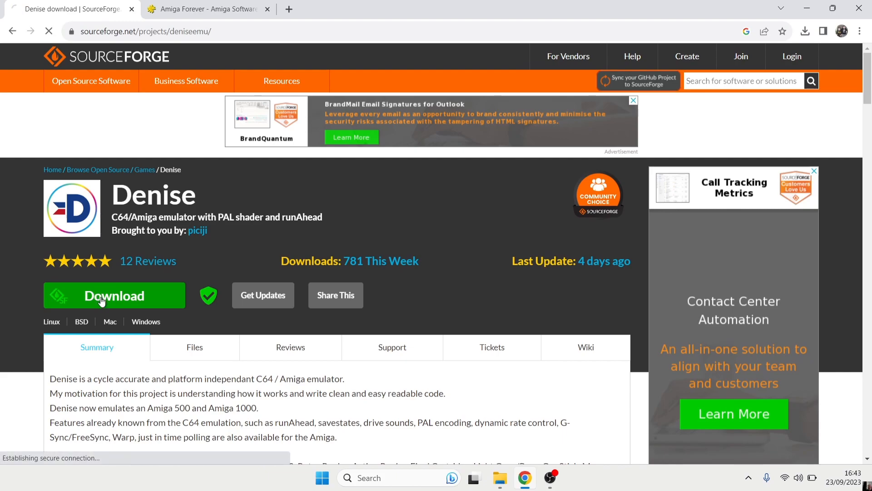
click(115, 294)
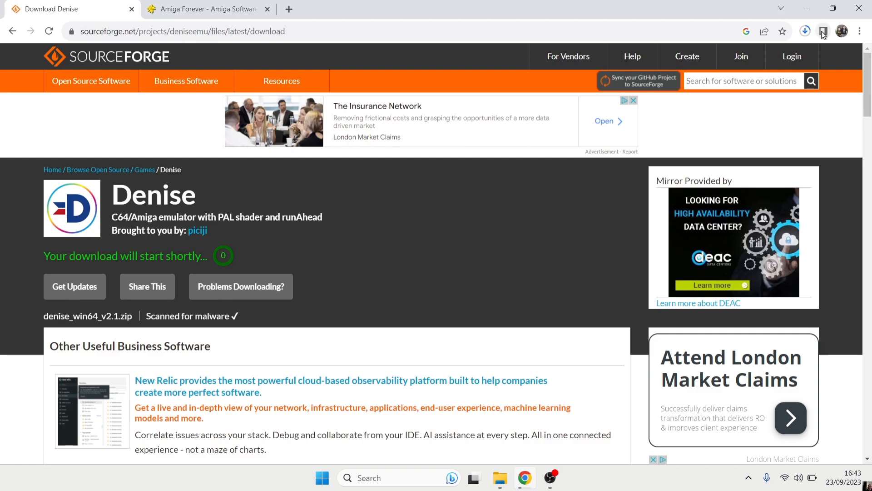
mouse_move(805, 31)
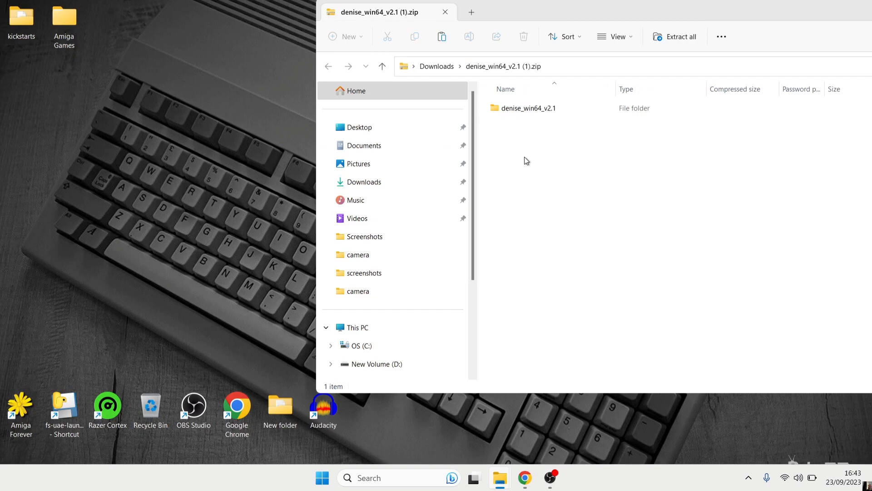
Select the denise_win64_v2.1 folder in the zip for copying to the Desktop.
click(527, 108)
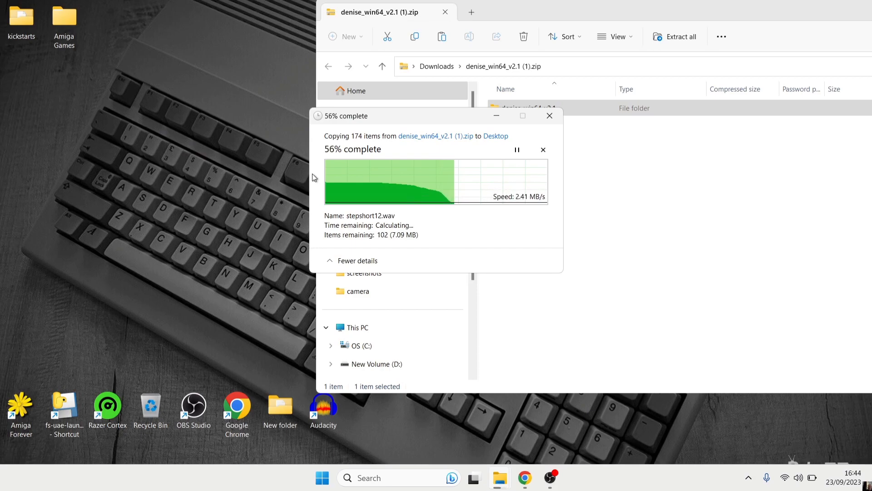
mouse_move(690, 199)
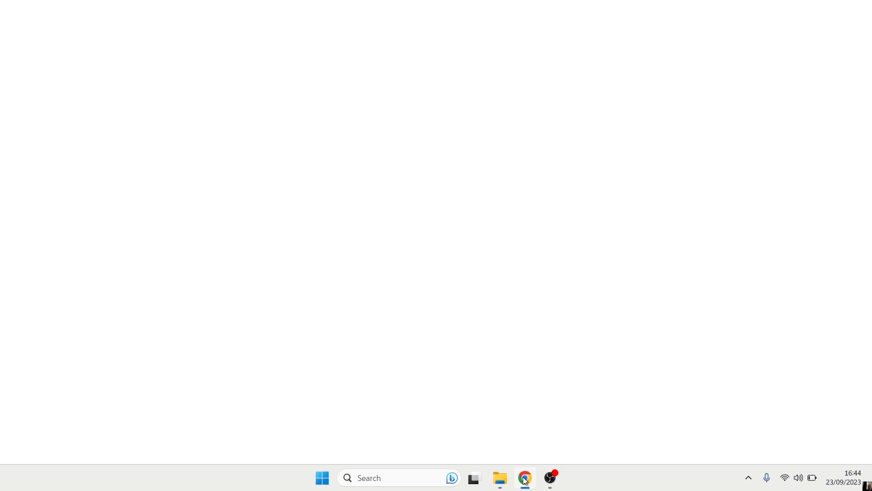
Restore the browser and scroll down the amigaforever.com page.
click(524, 482)
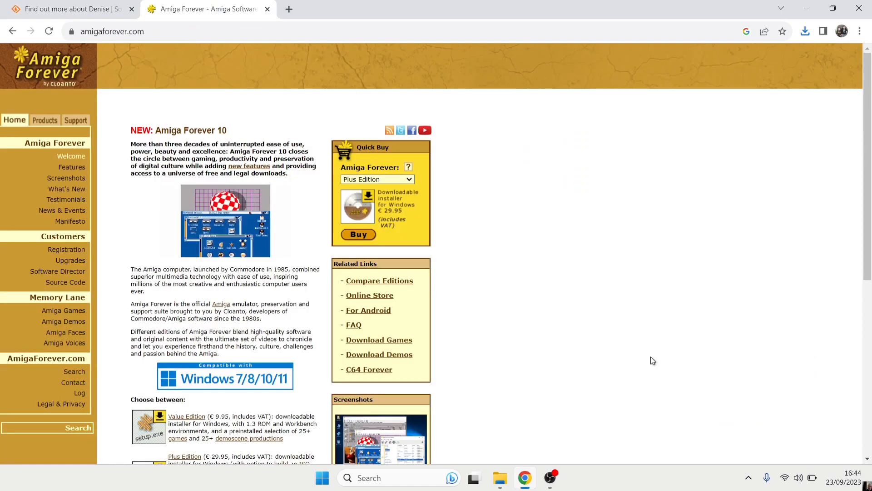
mouse_move(625, 359)
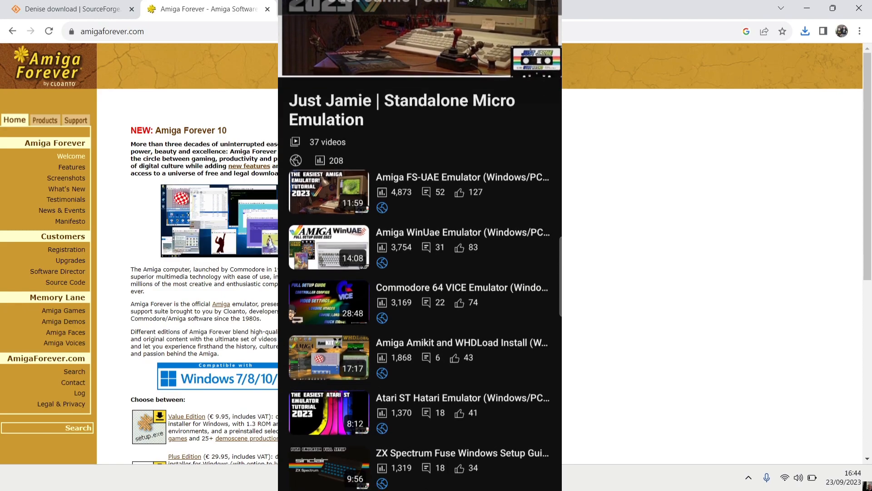
scroll(down, 3)
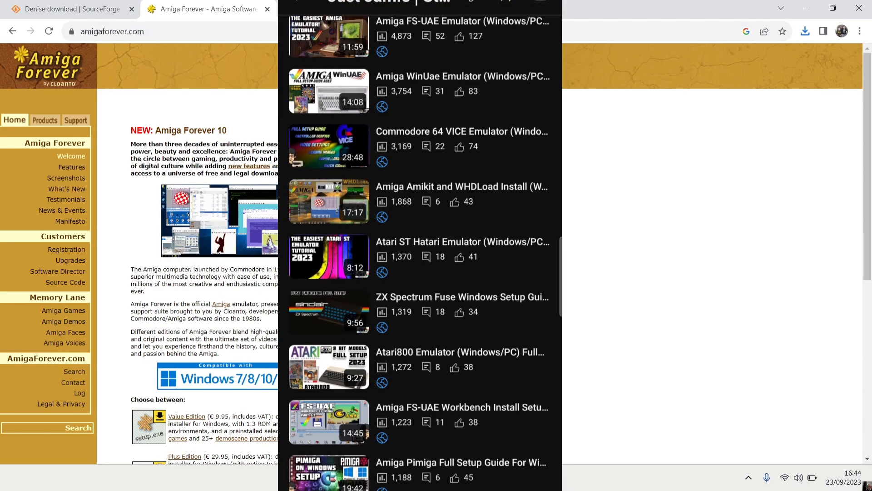
scroll(down, 3)
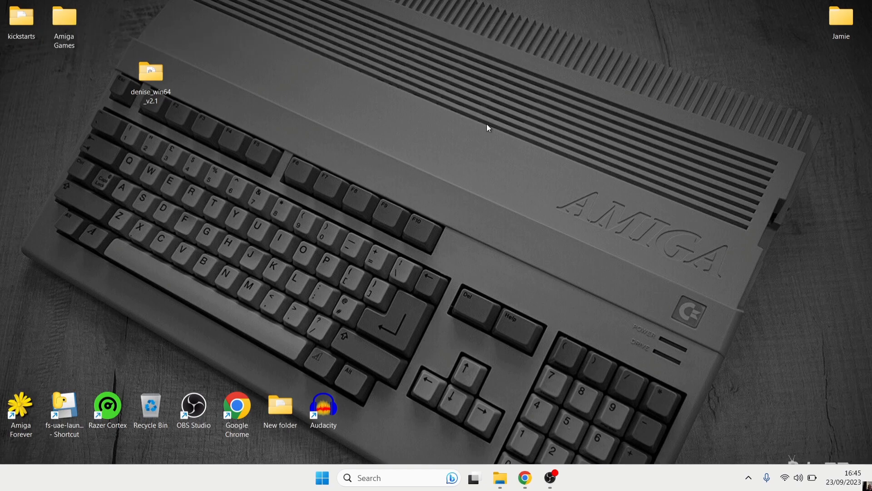
mouse_move(223, 77)
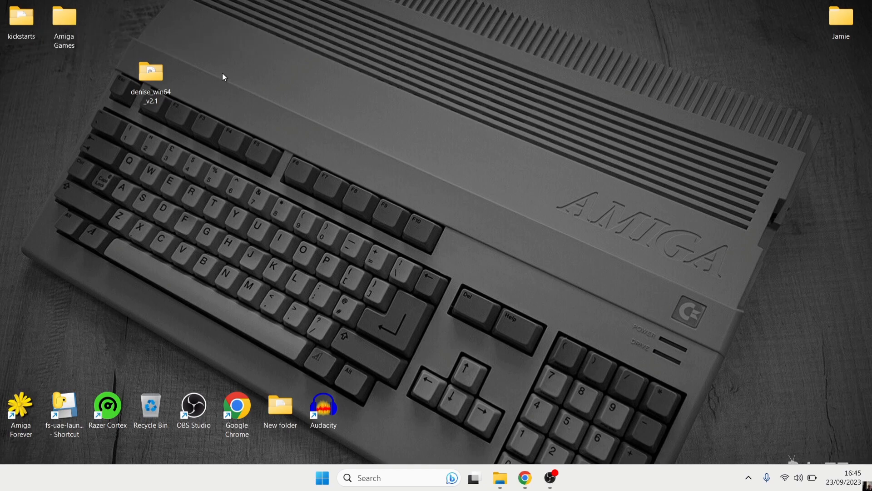
mouse_move(155, 81)
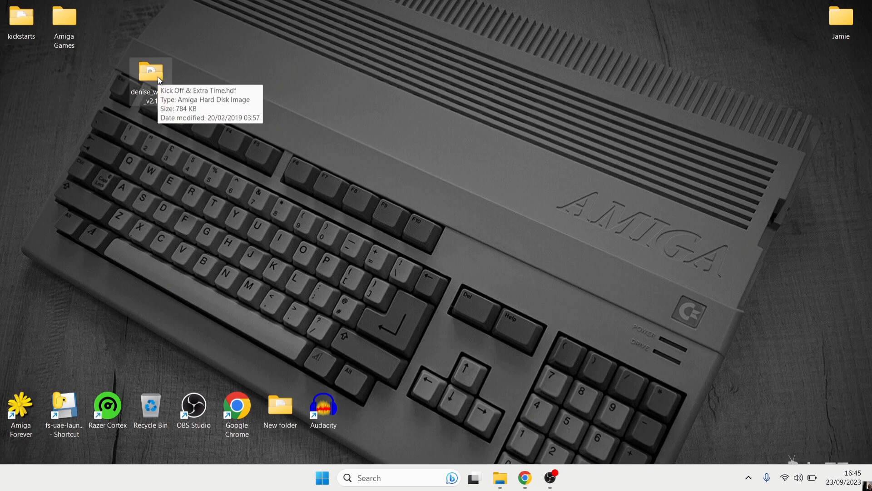
mouse_move(180, 84)
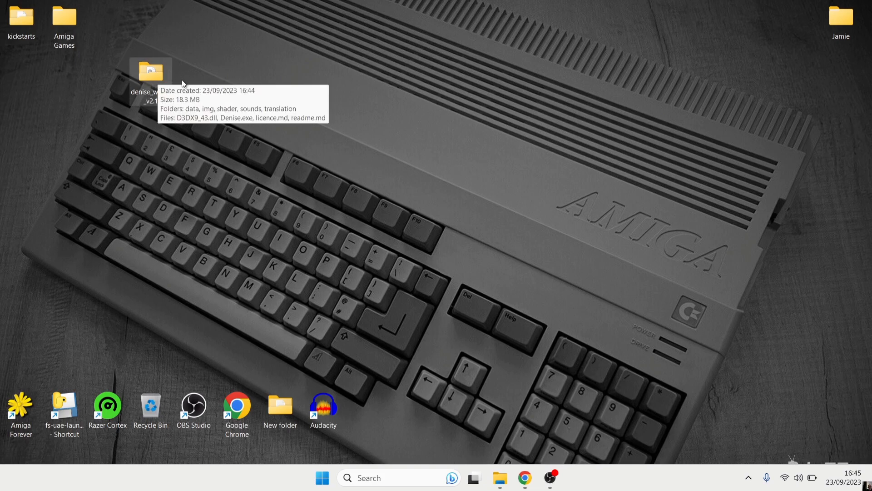
mouse_move(150, 84)
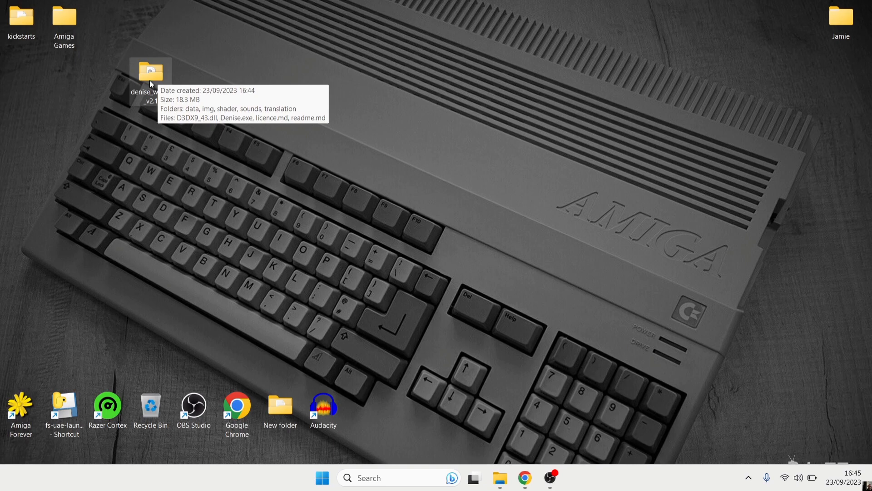
Browse the extracted folder and Amiga Games zips, then select Denise.exe.
double_click(150, 73)
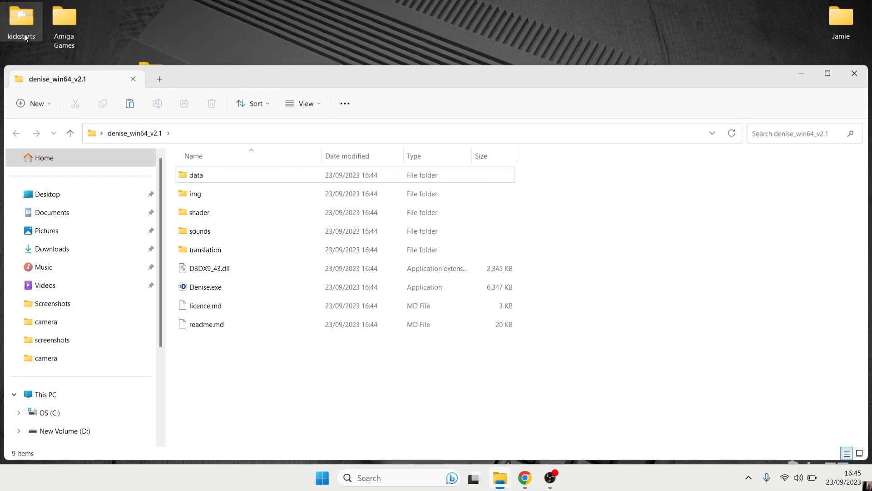
mouse_move(64, 21)
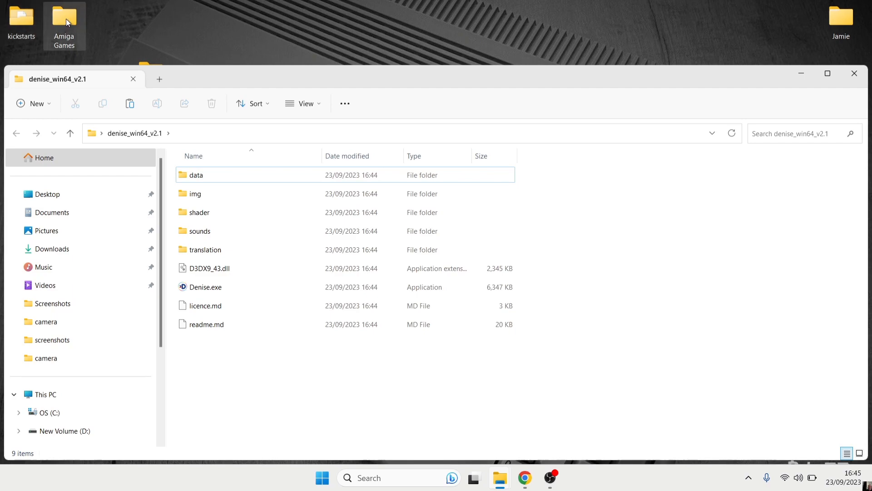
double_click(64, 17)
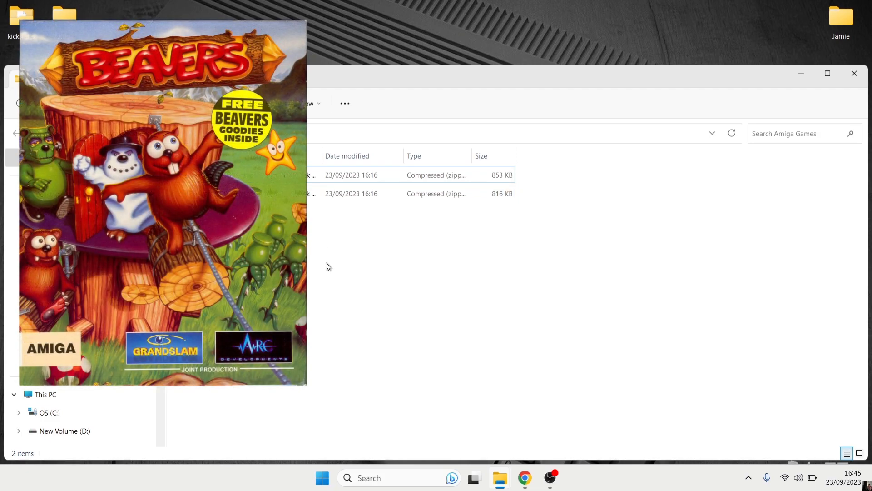
drag(312, 156, 373, 162)
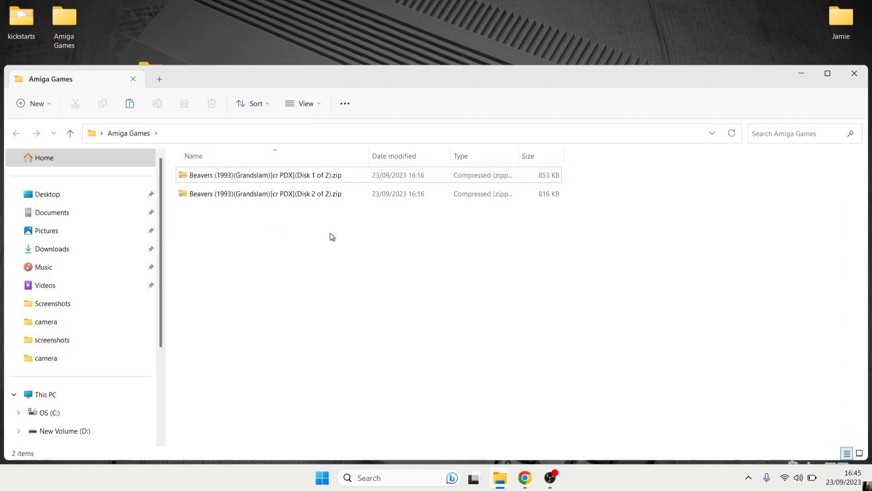
mouse_move(466, 248)
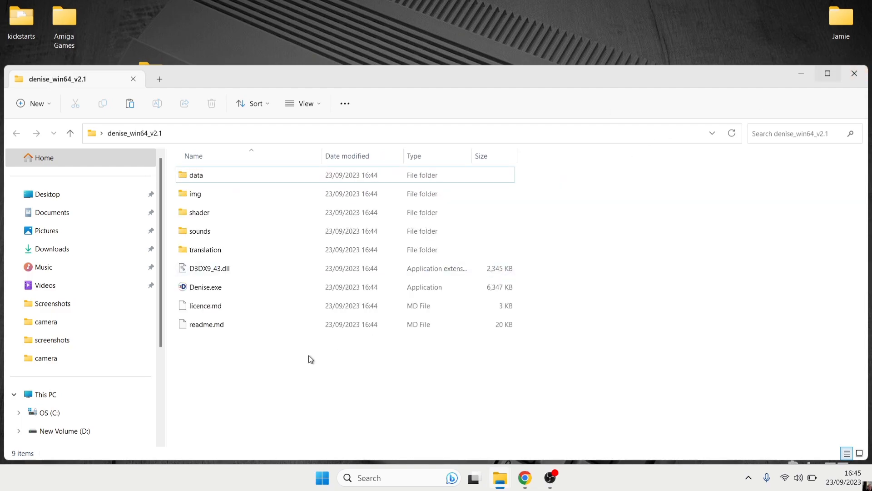
click(207, 286)
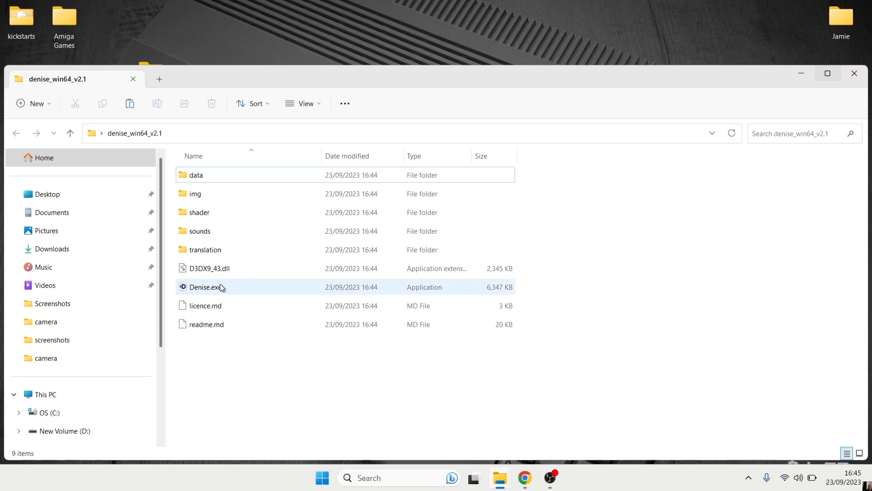
mouse_move(254, 289)
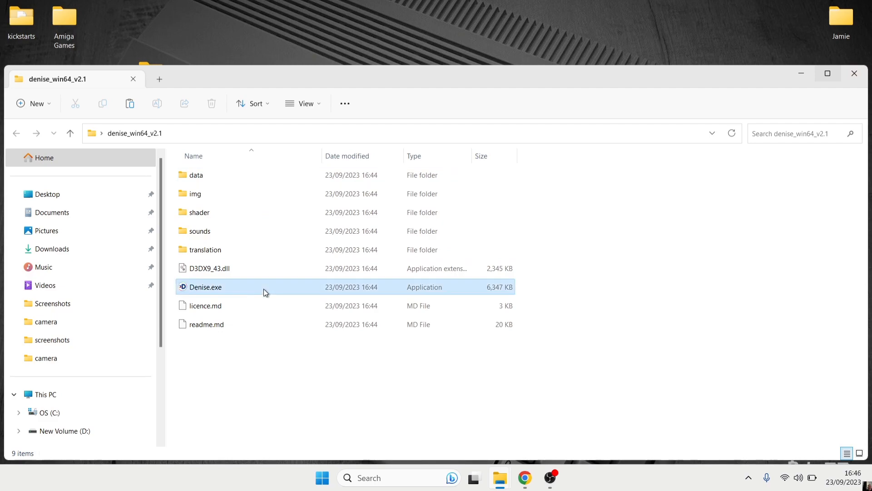
Launch Denise.exe and run it anyway past the SmartScreen warning.
double_click(206, 286)
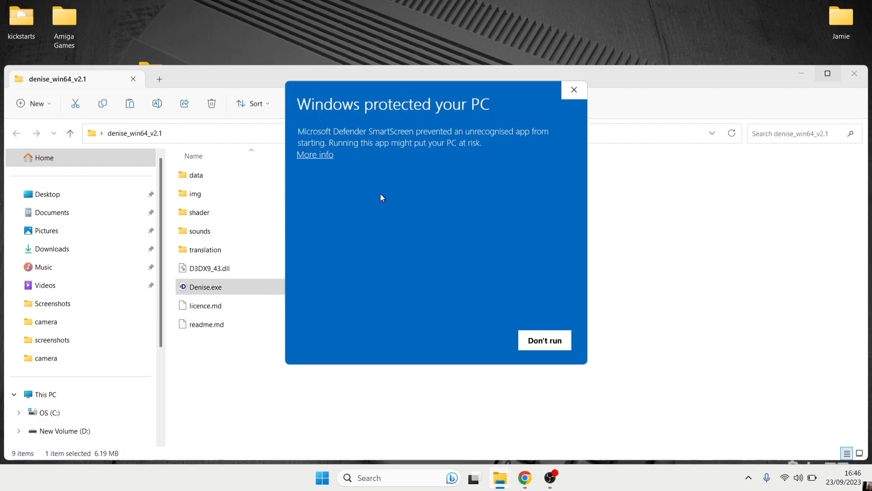
mouse_move(323, 160)
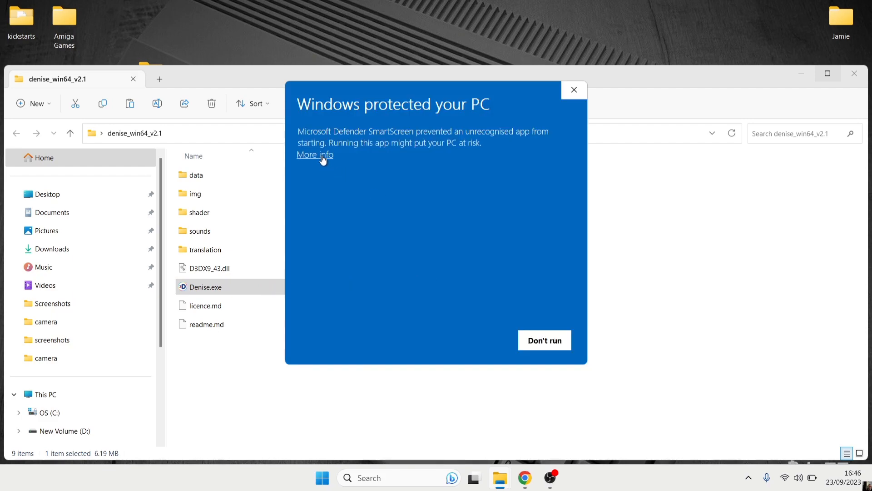
click(315, 154)
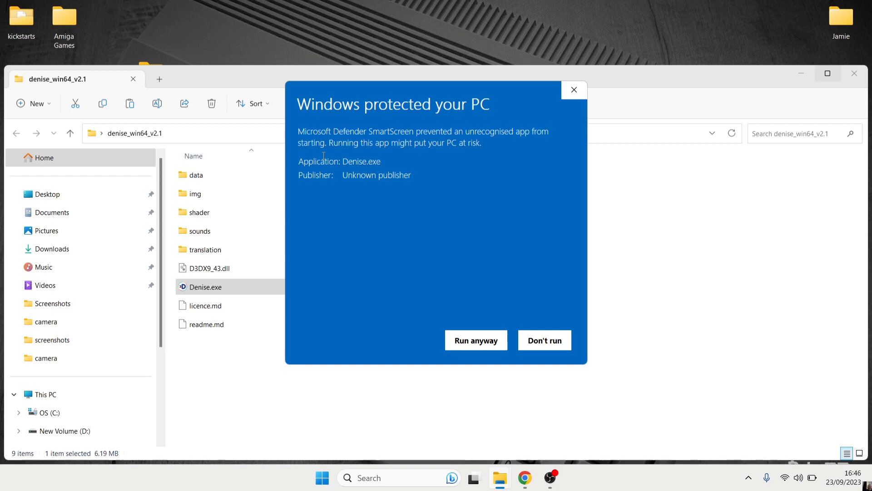
mouse_move(483, 313)
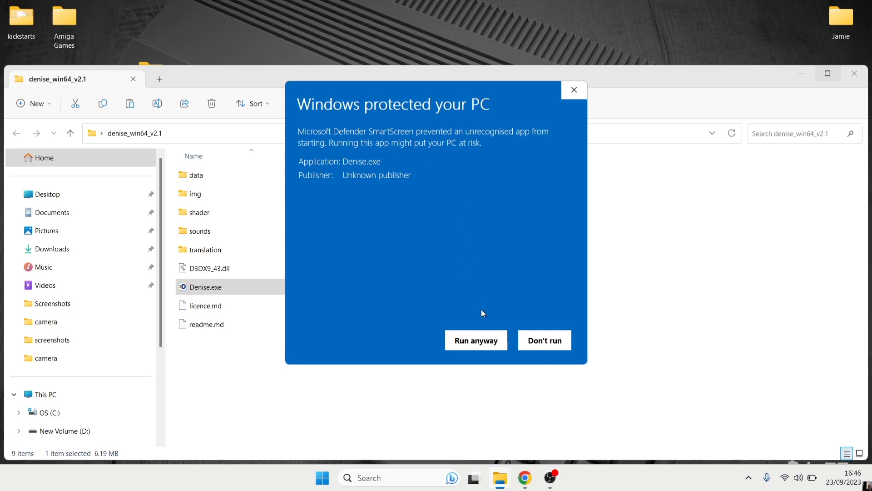
click(475, 340)
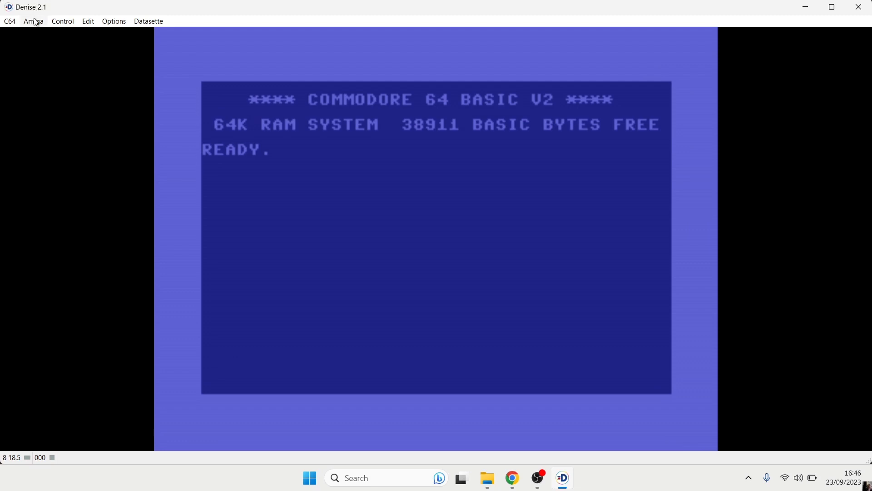
Switch Denise to Amiga emulation and bring up the Control menu.
click(32, 20)
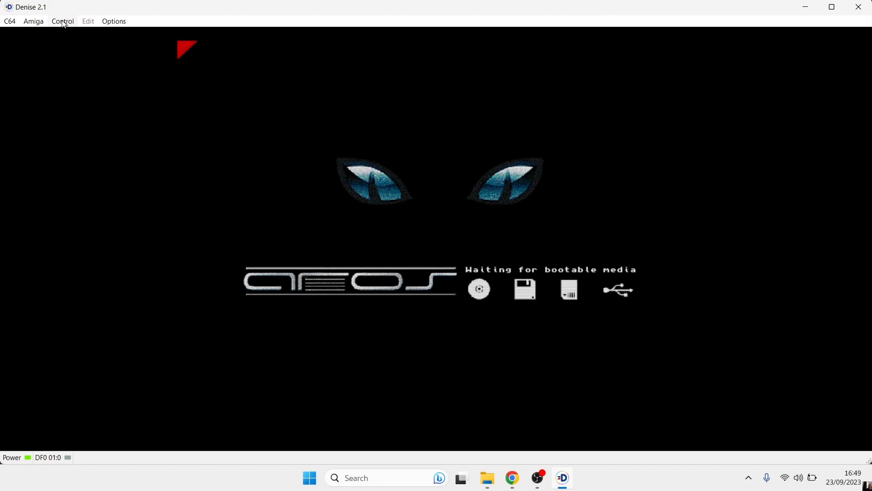
click(63, 21)
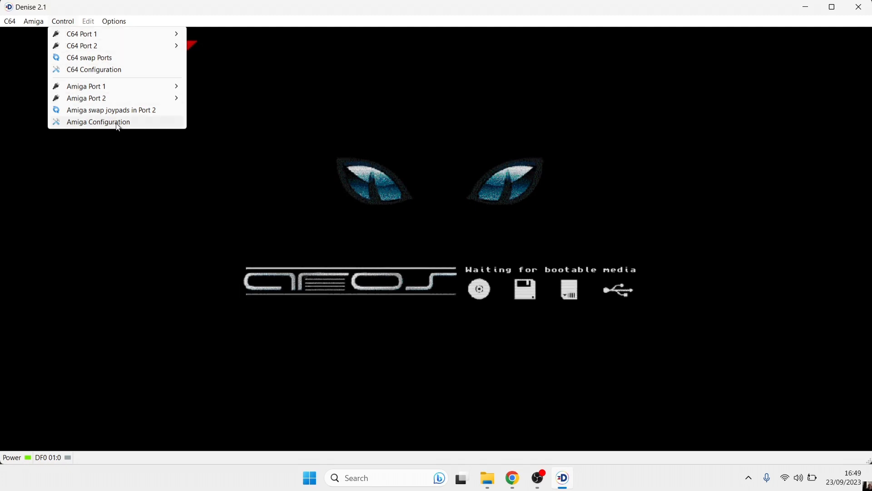
Show Configuration 1's Firmware settings in the Amiga Configuration, glancing at Configuration 2.
click(98, 122)
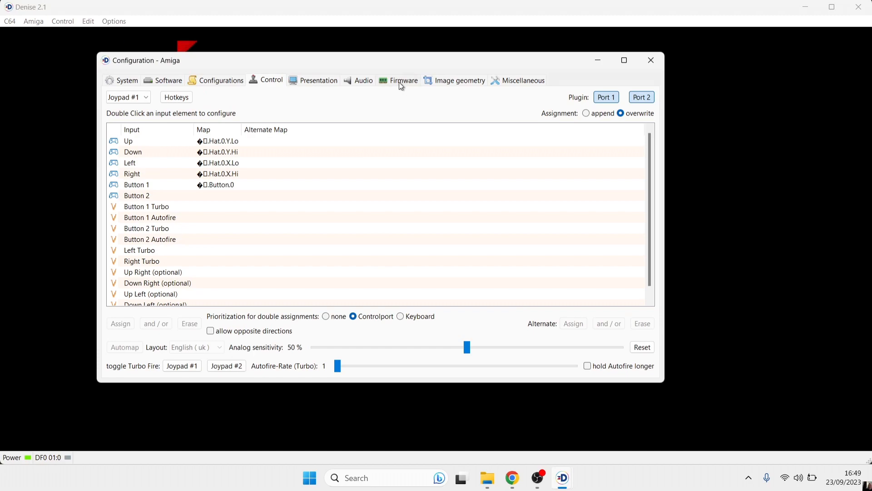
click(403, 80)
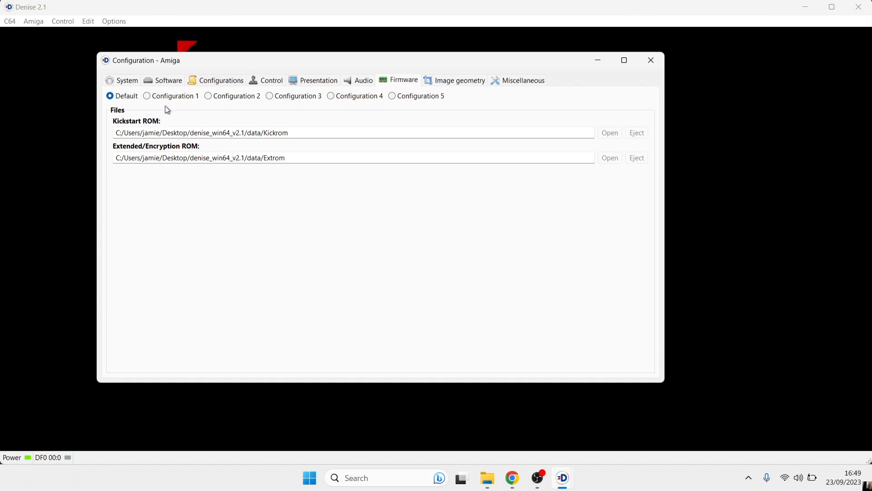
click(147, 95)
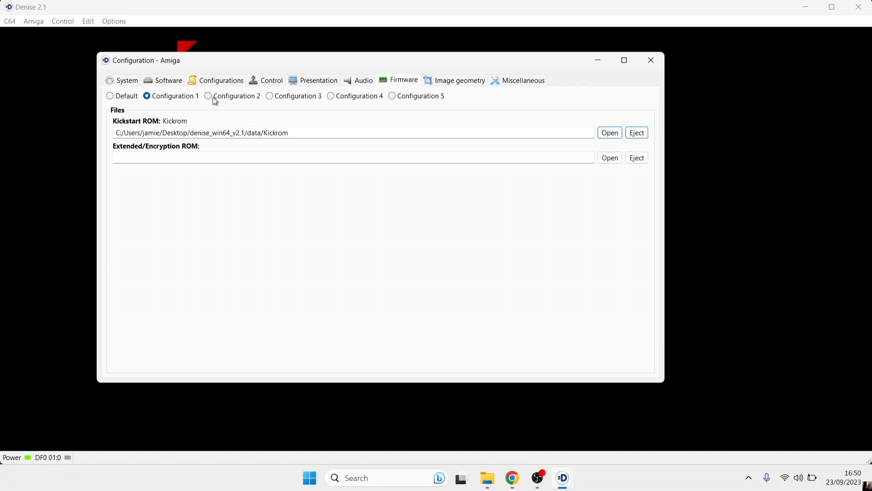
click(209, 95)
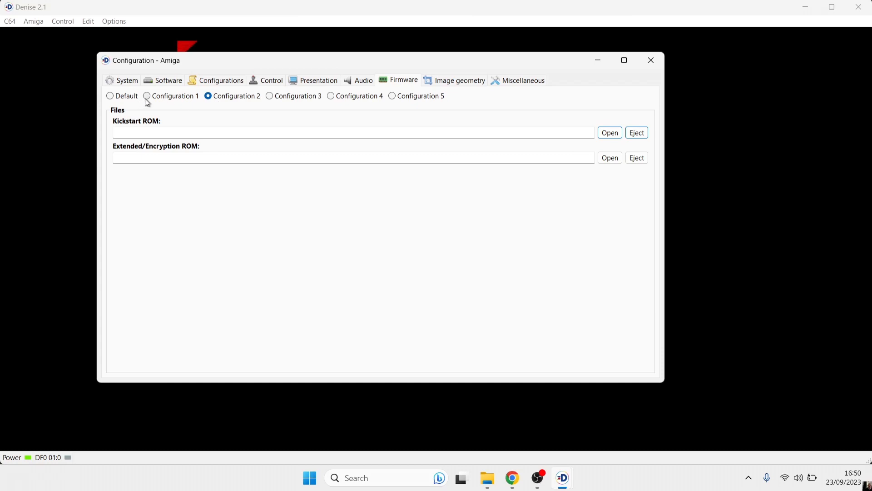
click(147, 95)
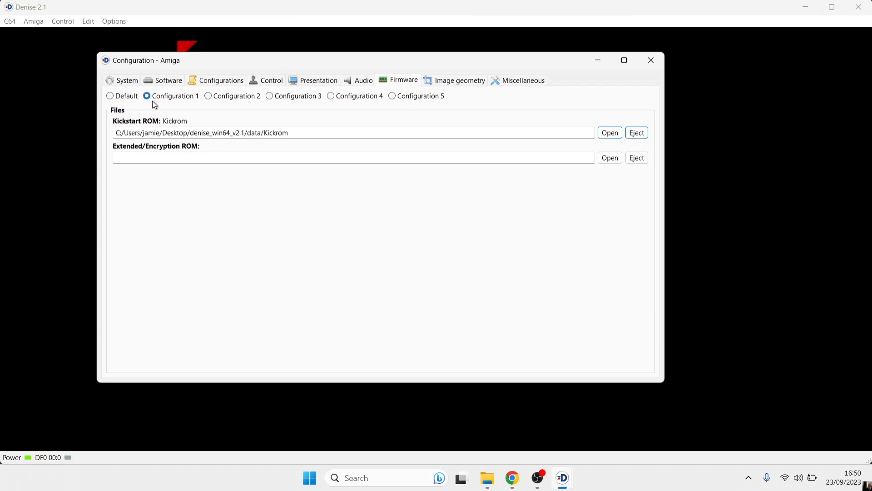
Eject the Kickrom Kickstart ROM from Configuration 1.
click(636, 133)
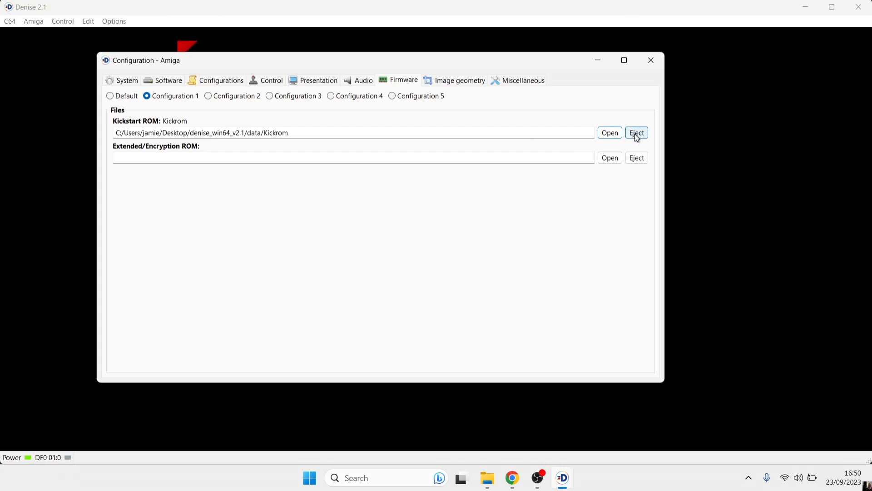
click(636, 132)
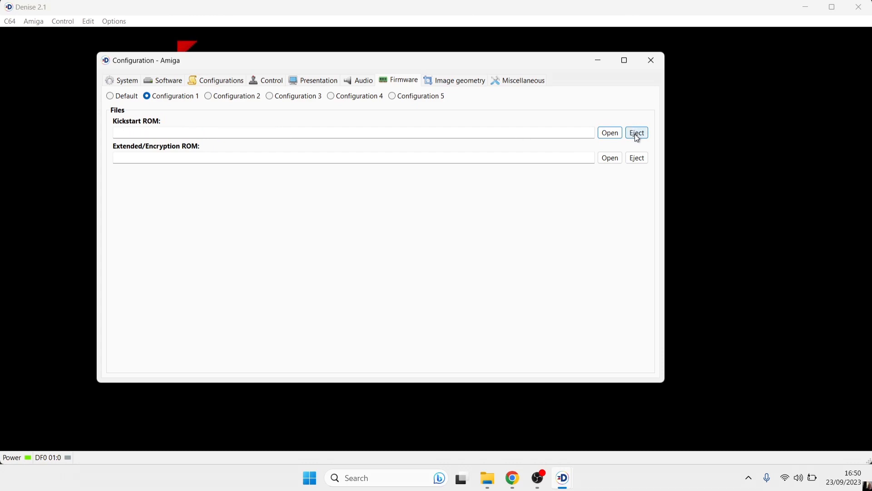
click(636, 133)
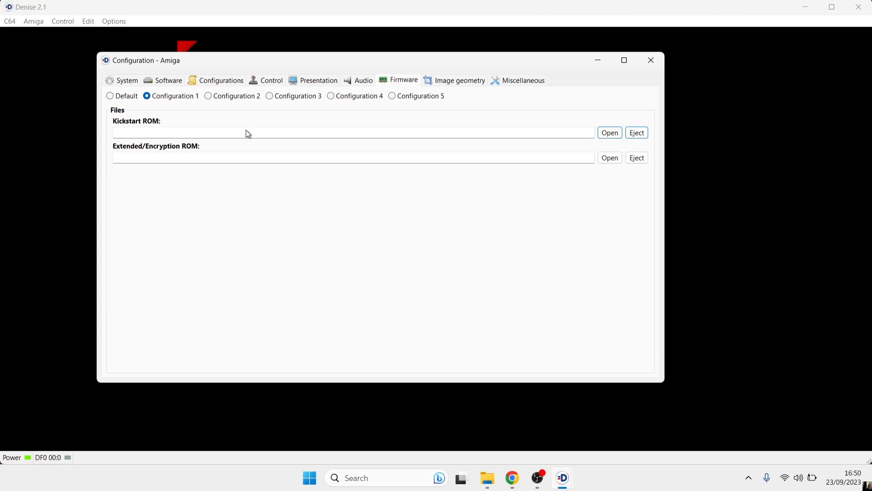
Browse for a new Kickstart ROM file, heading to the Desktop kickstarts folder.
click(609, 133)
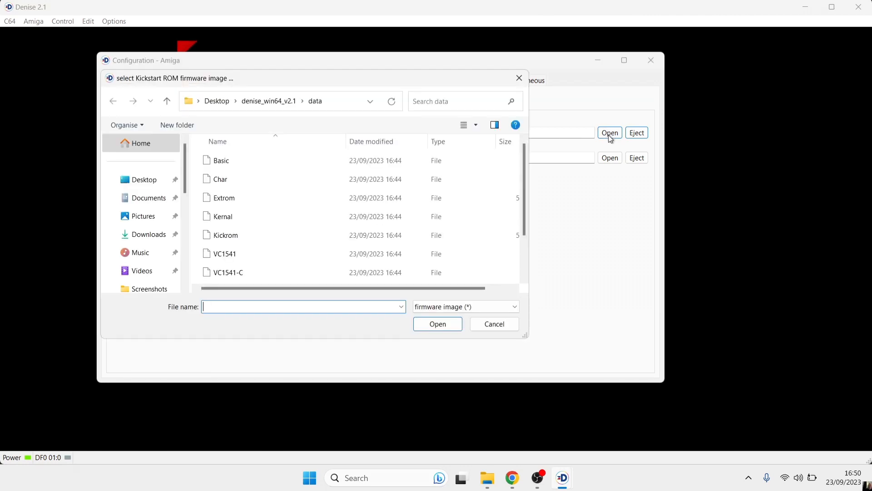
click(223, 197)
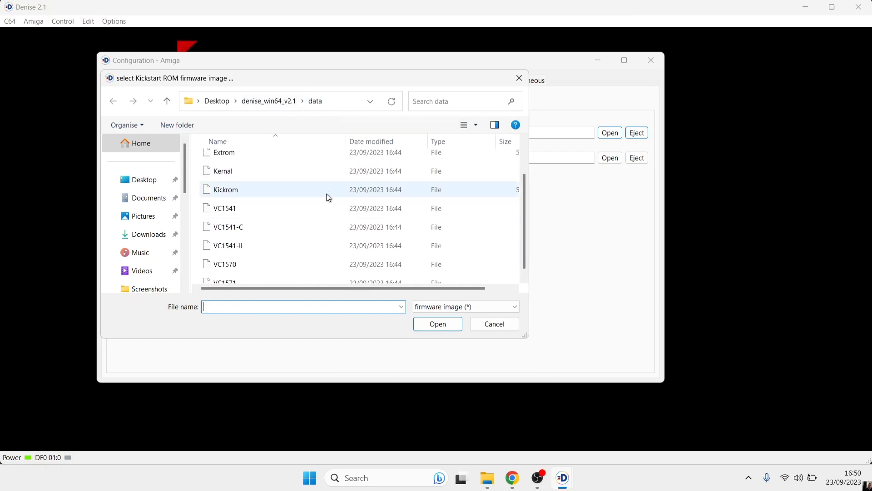
mouse_move(278, 193)
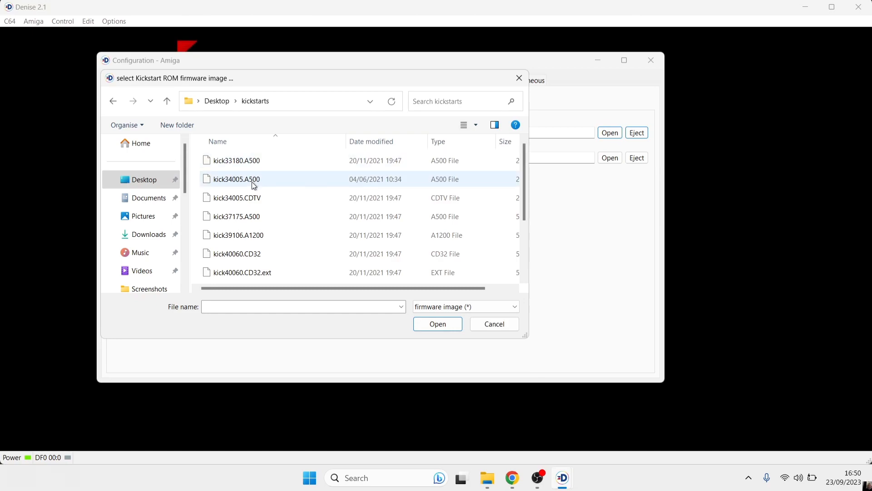
mouse_move(267, 181)
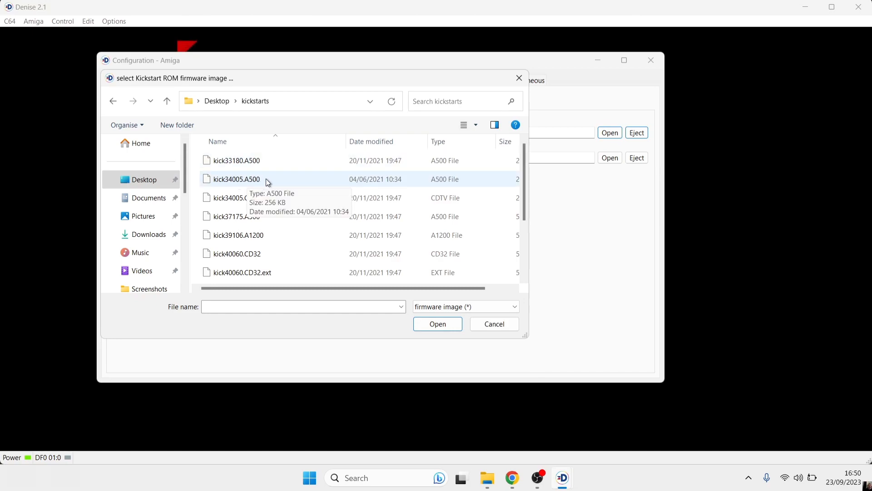
mouse_move(289, 184)
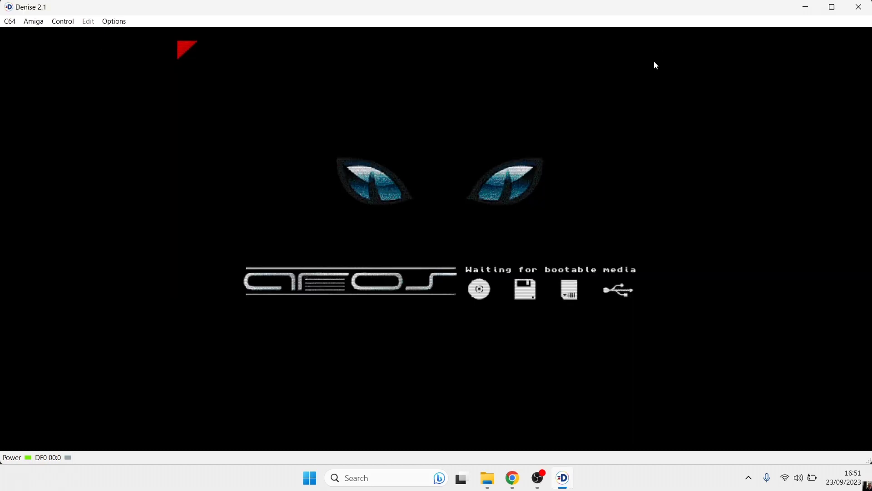
Bring up the Amiga machine menu at the Workbench 1.3 insert-disk screen.
click(33, 21)
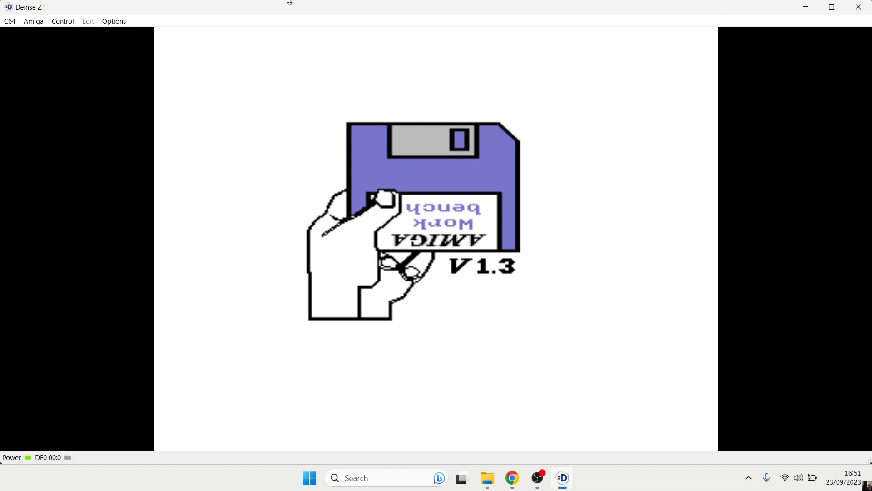
mouse_move(36, 16)
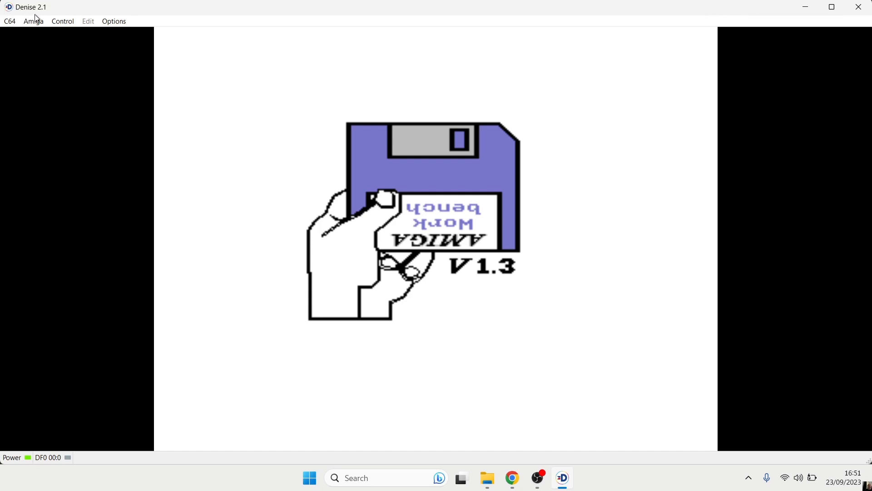
click(33, 21)
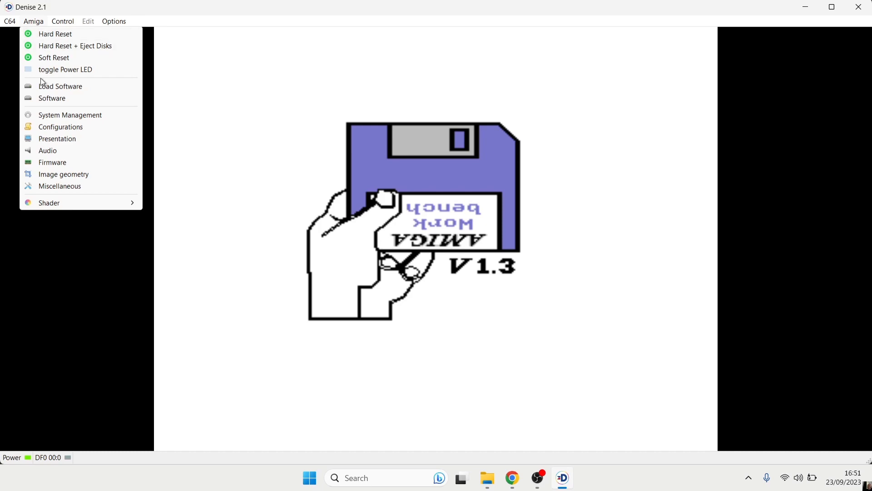
Load and autostart the Beavers Disk 1 zip from the Amiga Games folder.
click(60, 85)
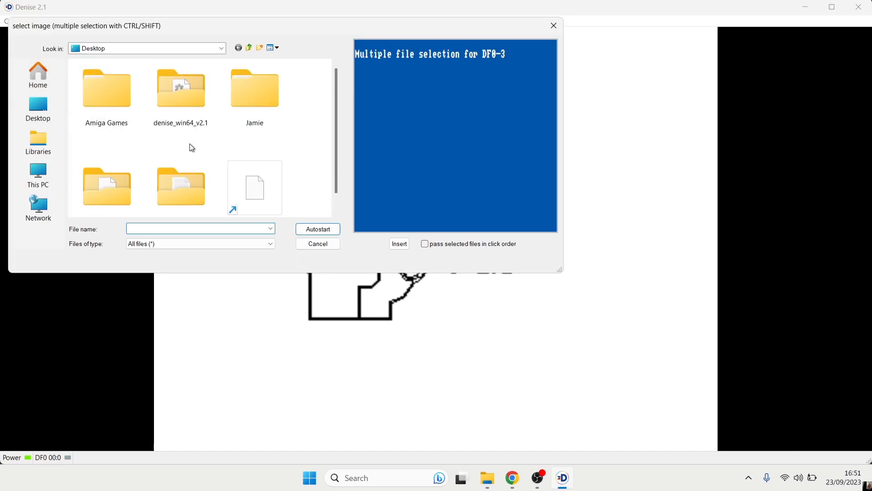
click(105, 89)
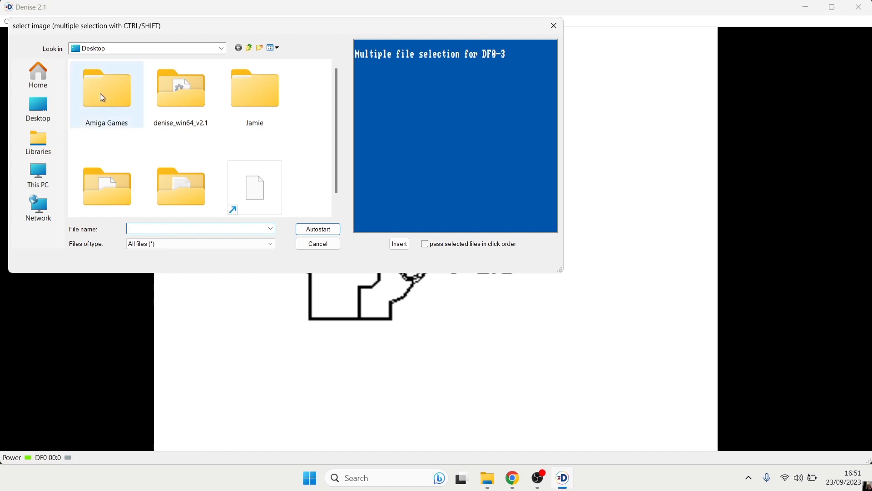
mouse_move(120, 97)
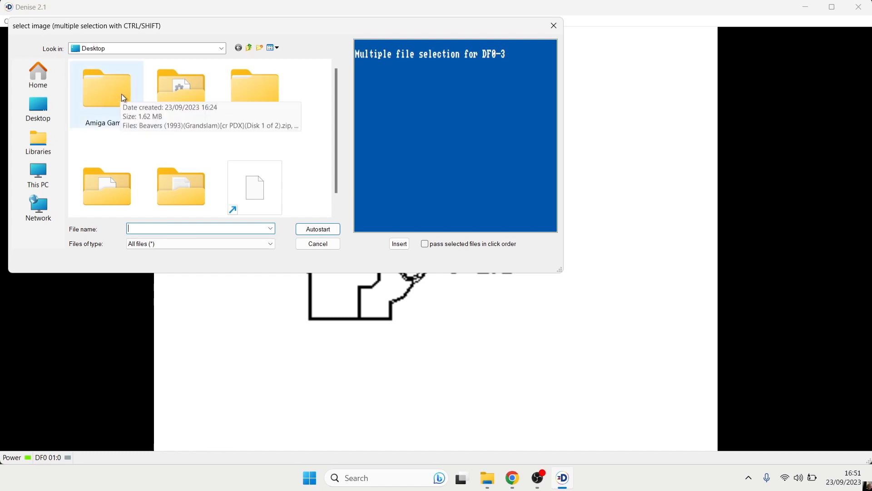
double_click(106, 89)
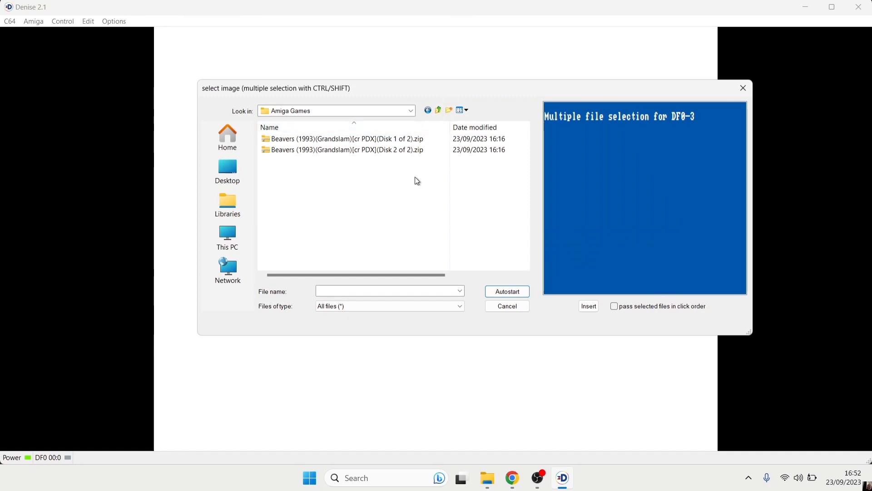
click(345, 138)
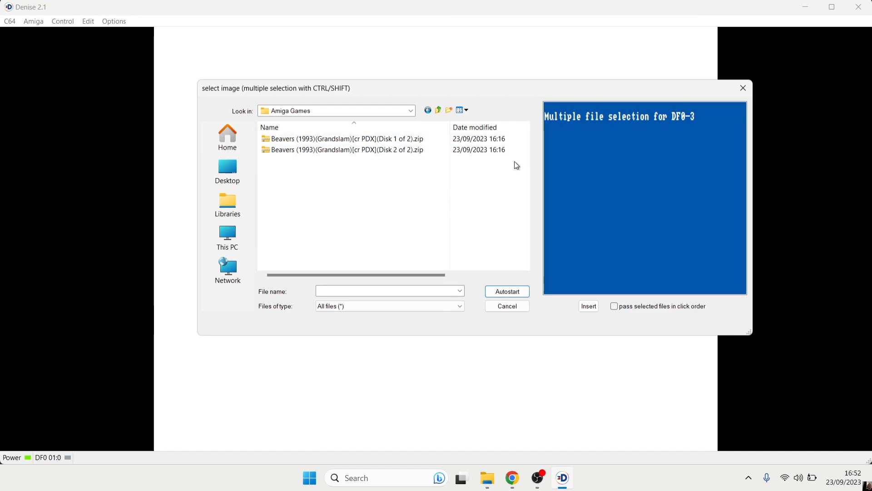
click(342, 138)
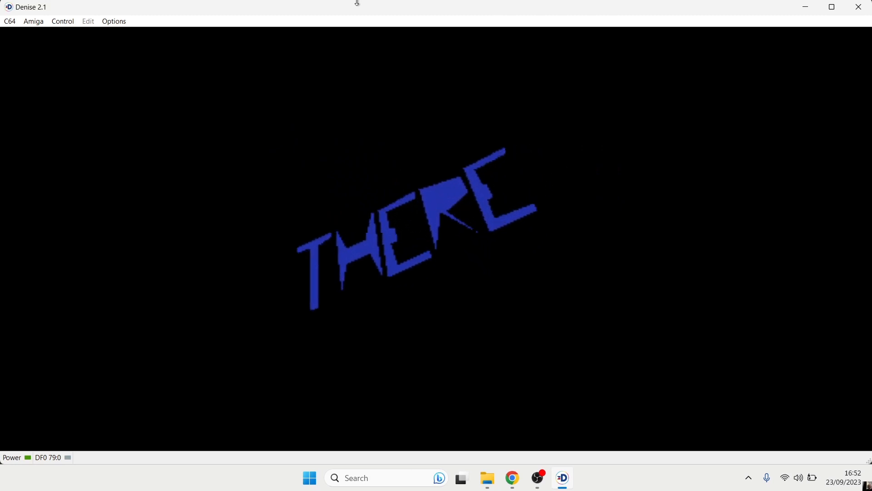
Hard reset the Amiga with disks ejected, then reach the controller and port options.
click(33, 21)
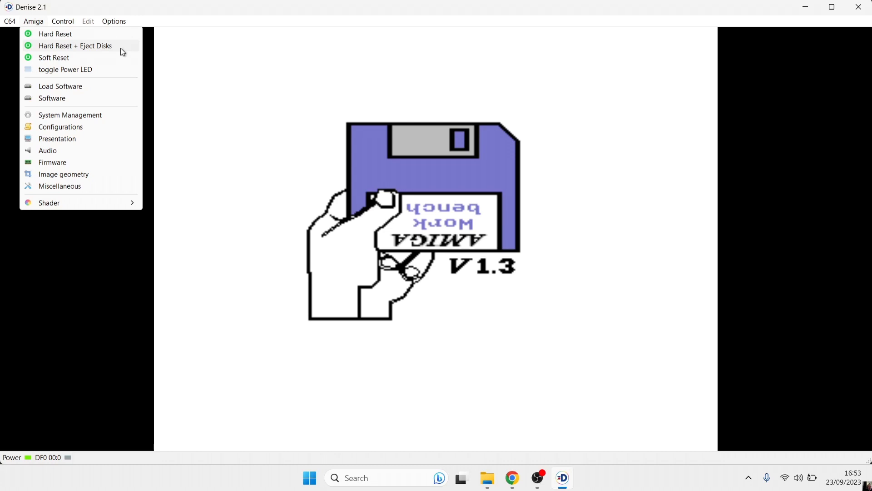
mouse_move(113, 50)
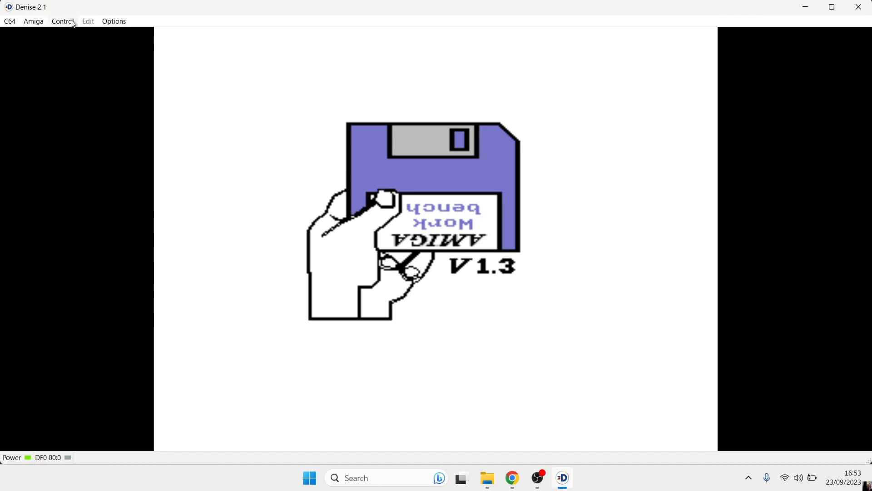
click(62, 21)
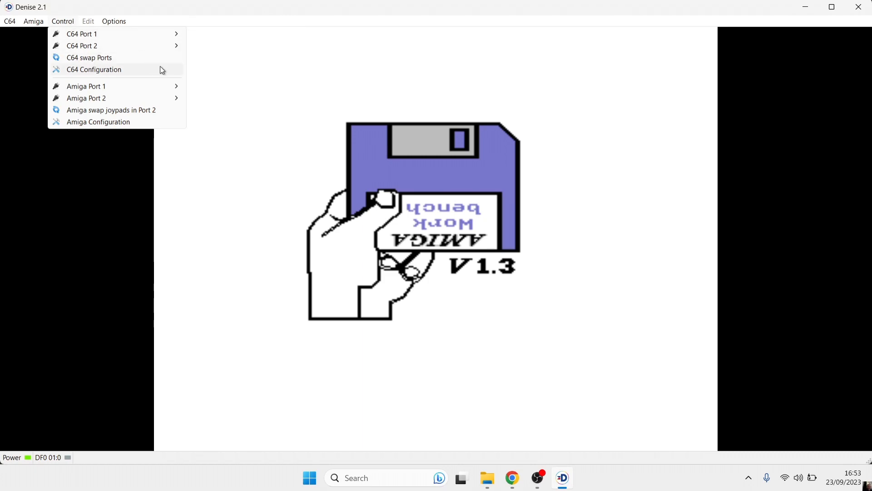
mouse_move(97, 122)
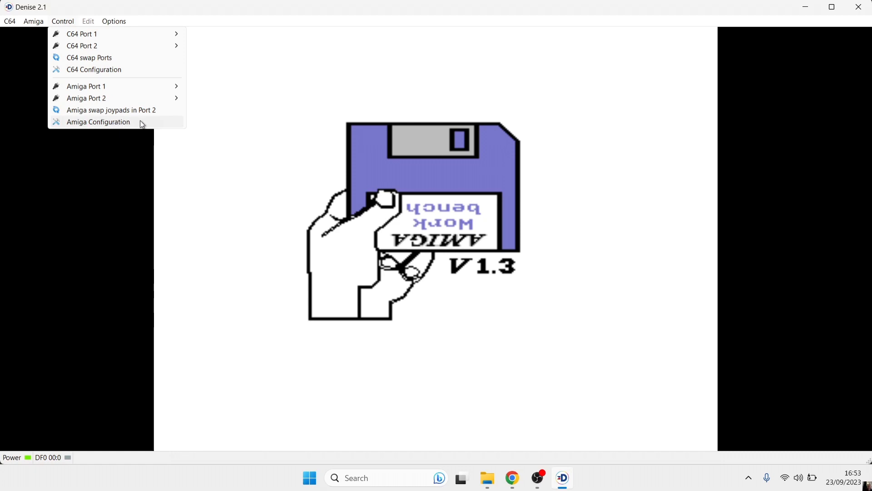
Reassign Joypad #1's Up and Down directions to the gamepad hat.
click(97, 121)
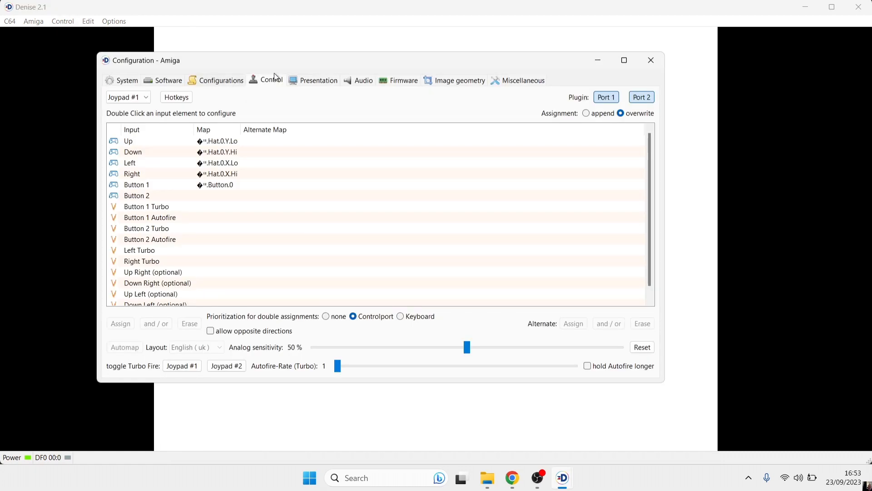
mouse_move(273, 79)
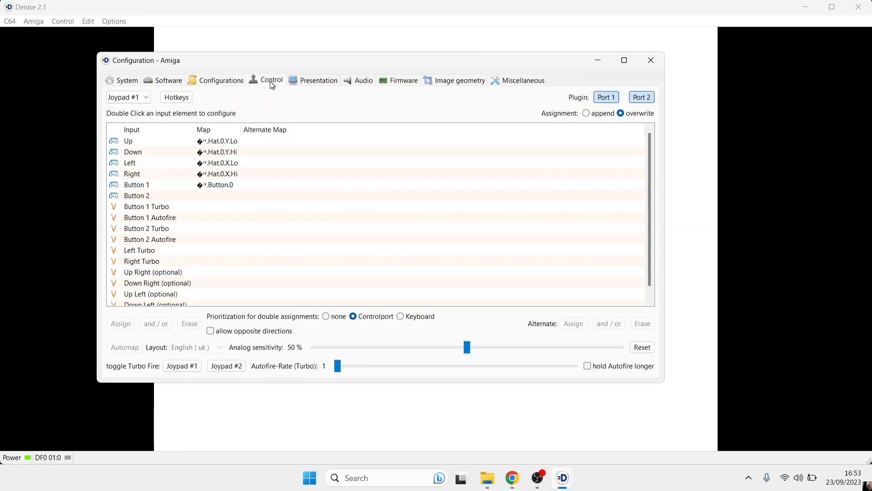
double_click(156, 141)
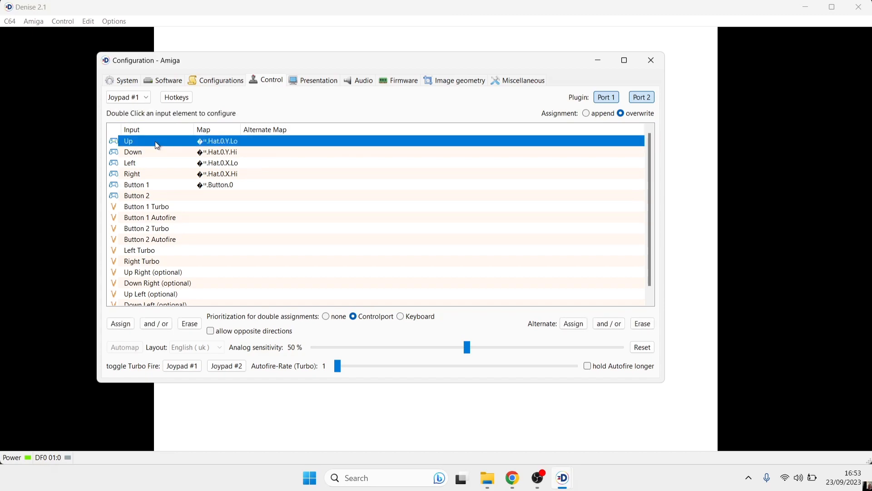
double_click(128, 140)
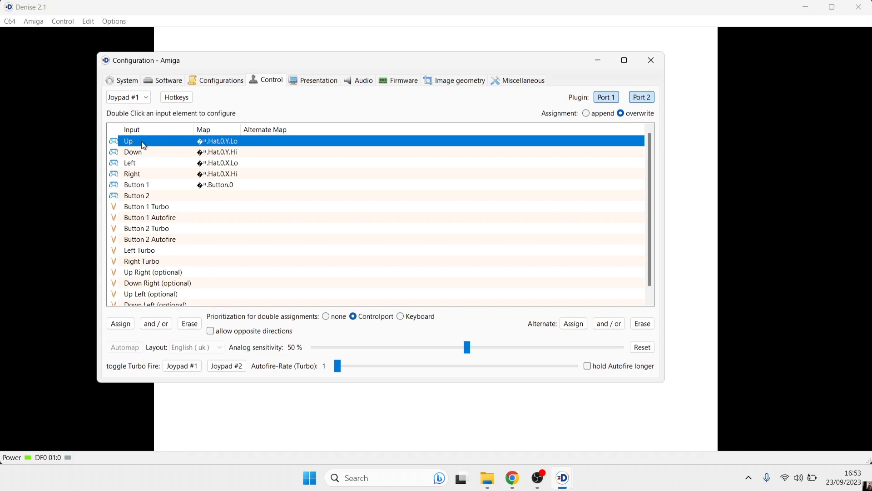
mouse_move(161, 145)
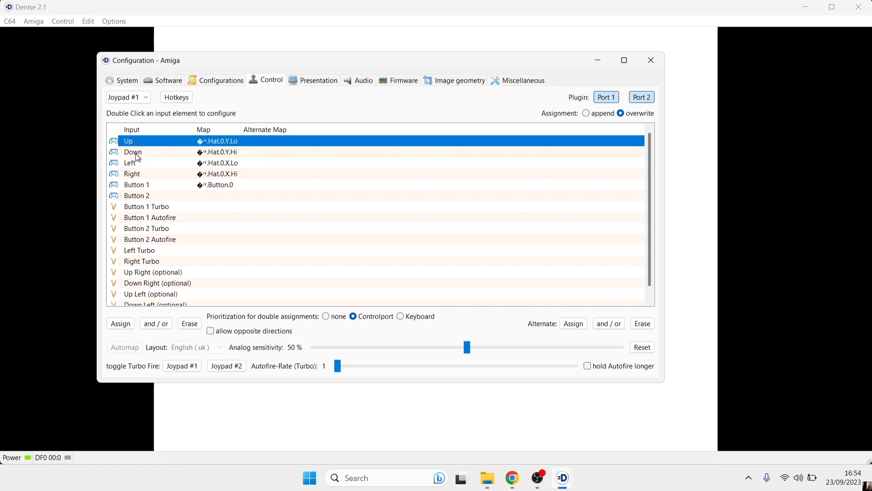
double_click(132, 151)
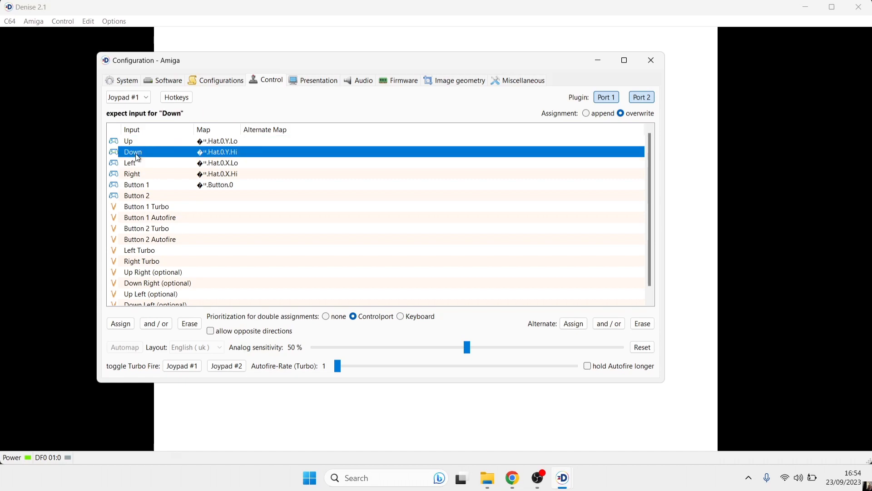
Review the Right, Button 1, Button 2 and Button 2 Turbo mappings.
click(132, 173)
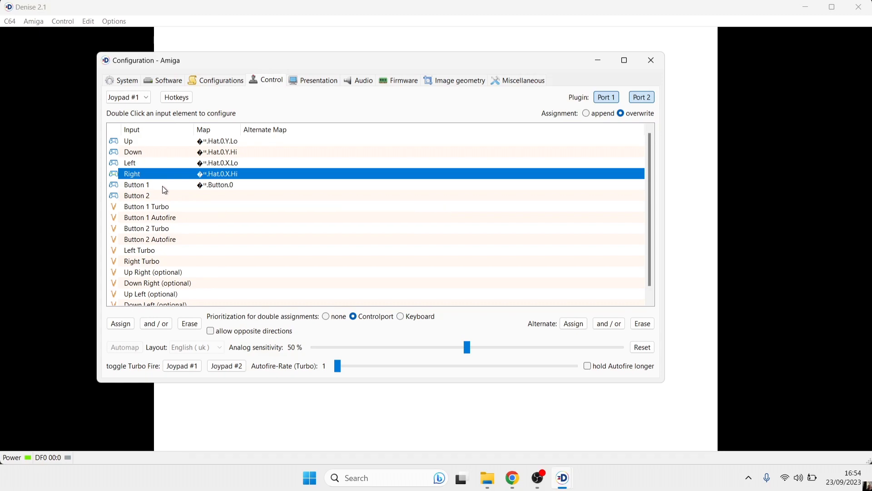
click(136, 184)
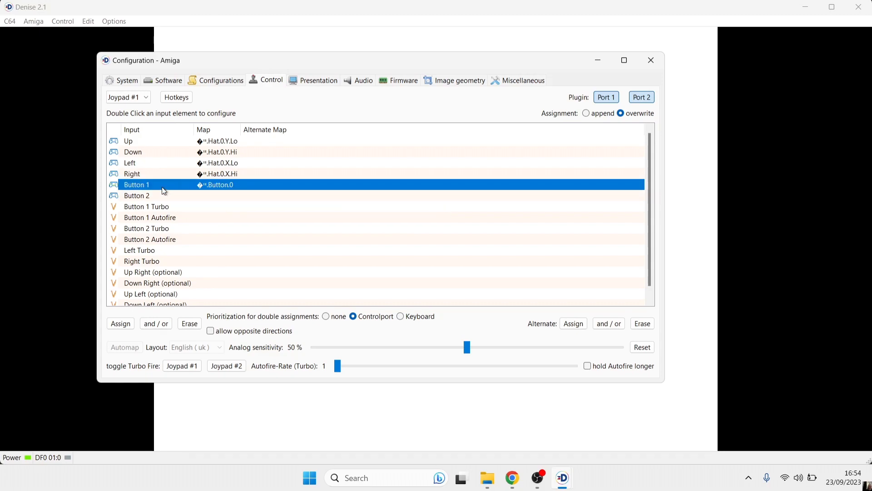
click(136, 195)
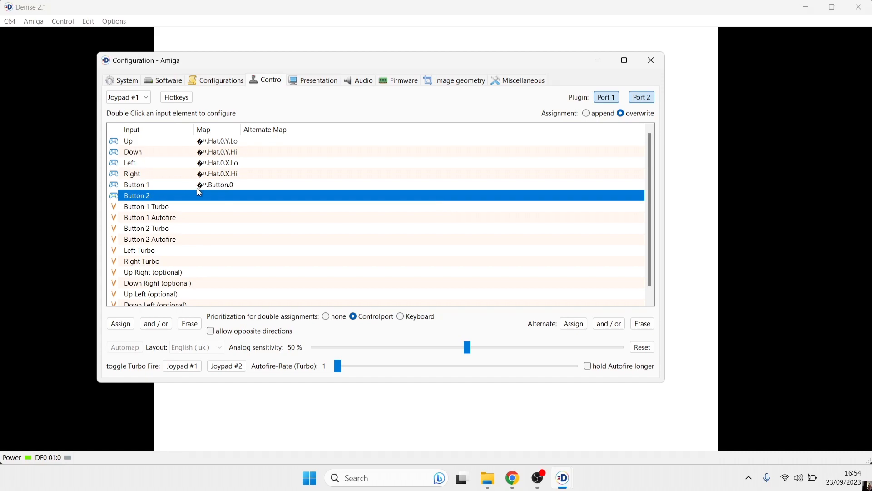
mouse_move(231, 205)
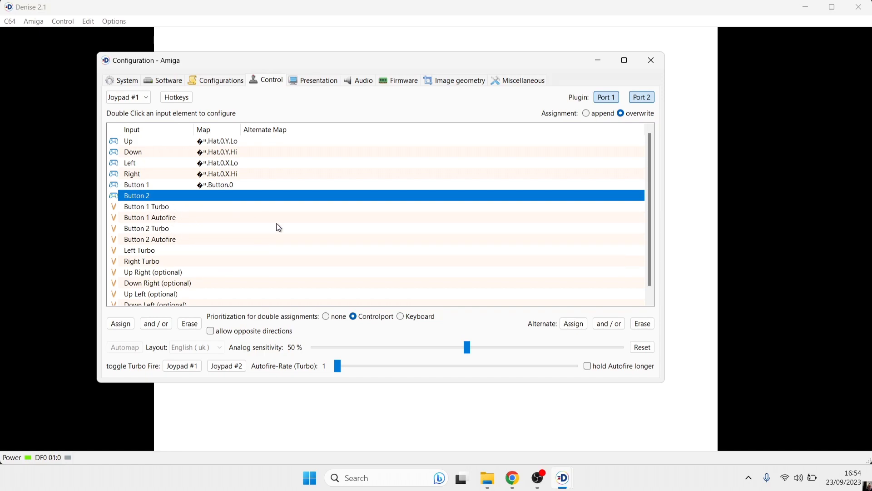
click(146, 228)
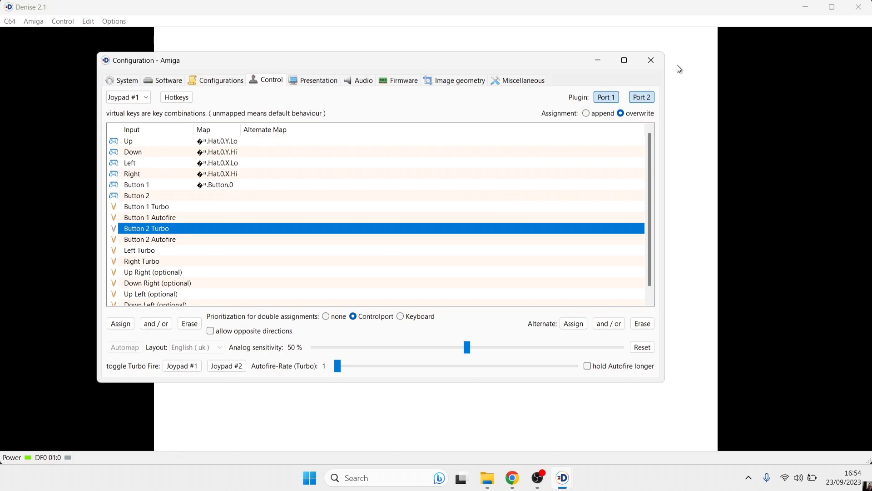
Autostart the Beavers Disk 1 of 2 image via Amiga > Load Software.
click(651, 60)
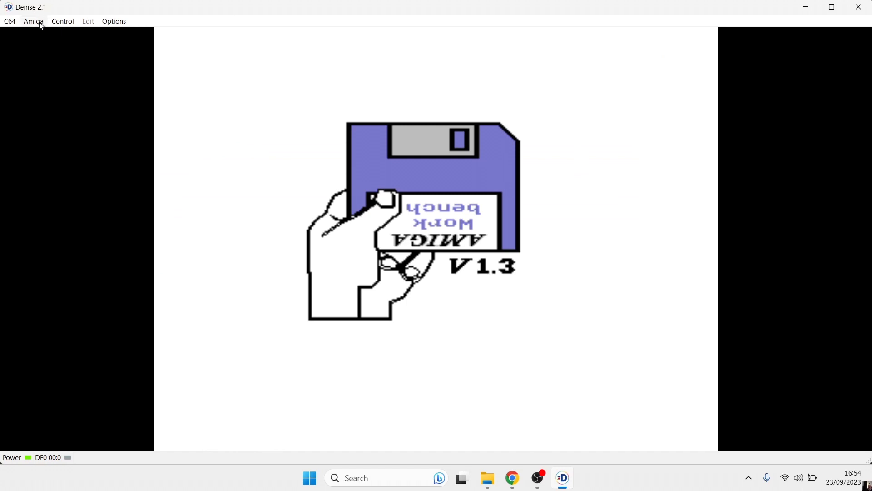
click(33, 21)
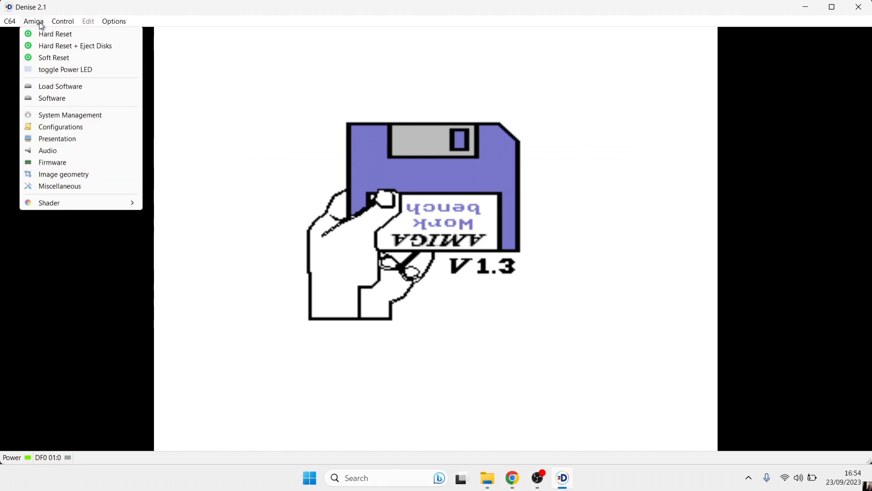
click(60, 85)
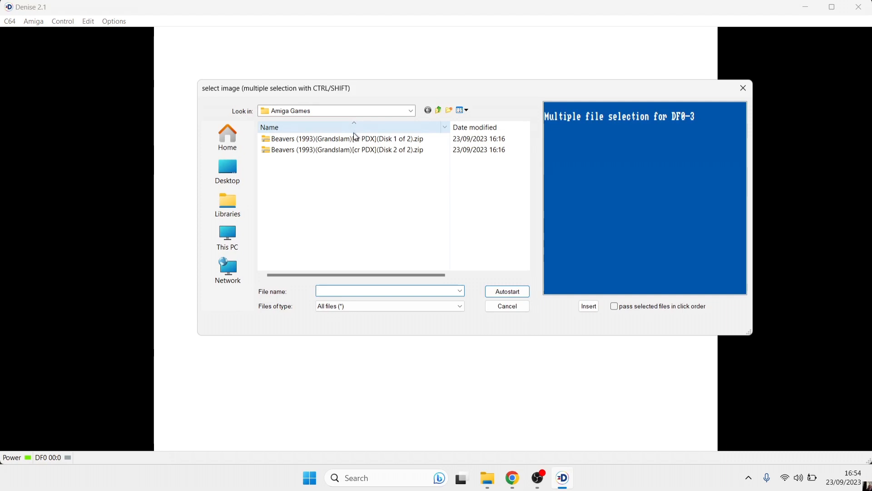
click(348, 139)
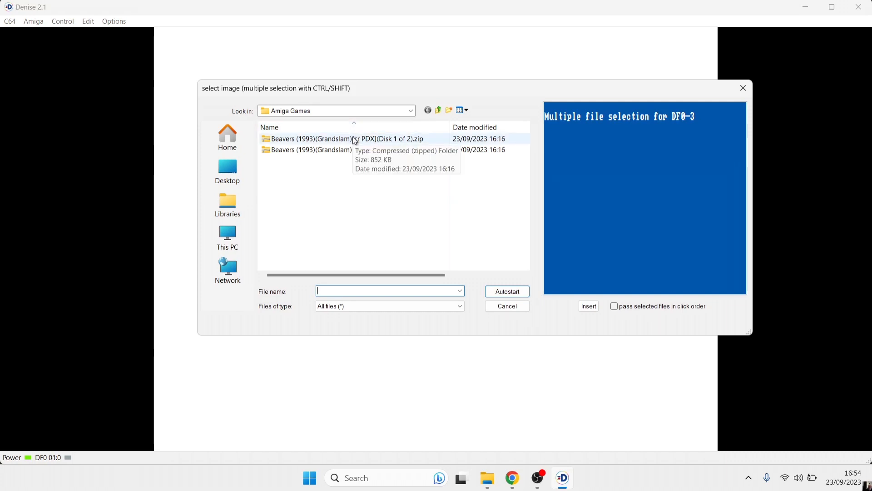
click(507, 291)
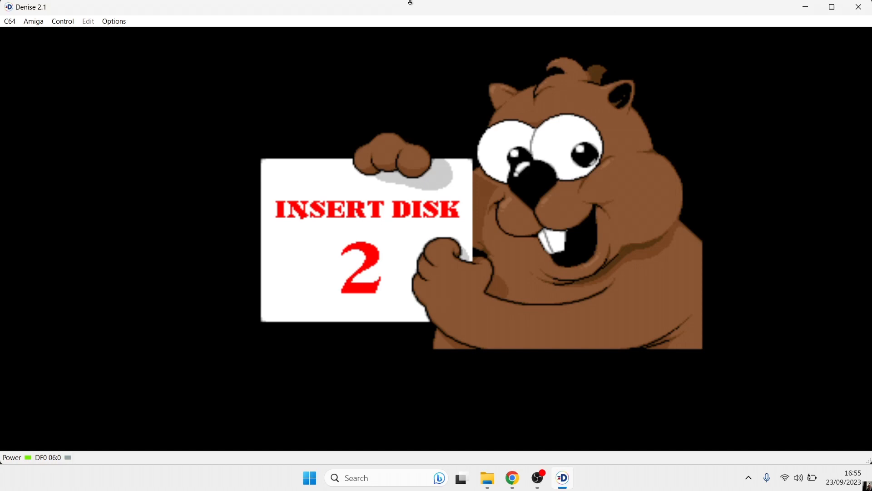
mouse_move(91, 14)
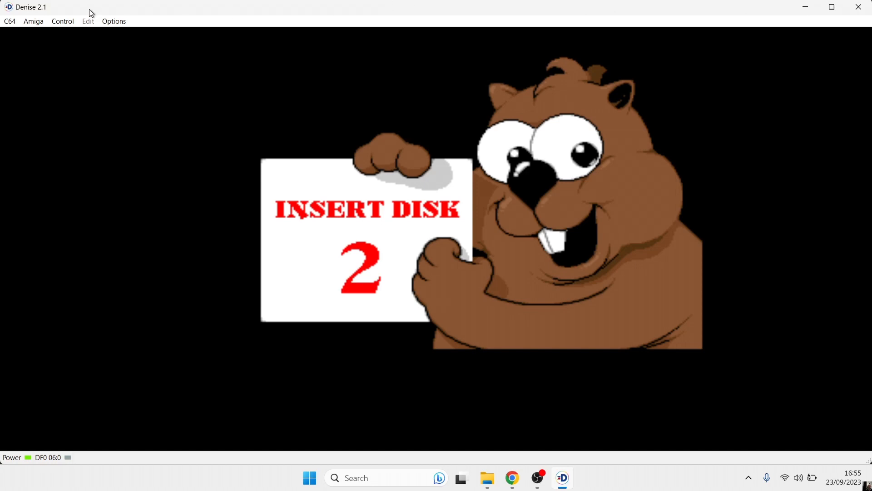
mouse_move(79, 5)
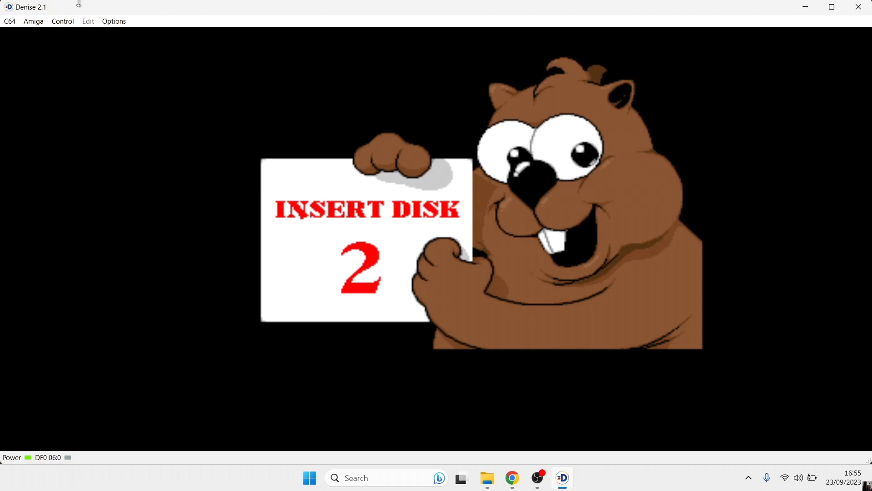
mouse_move(33, 21)
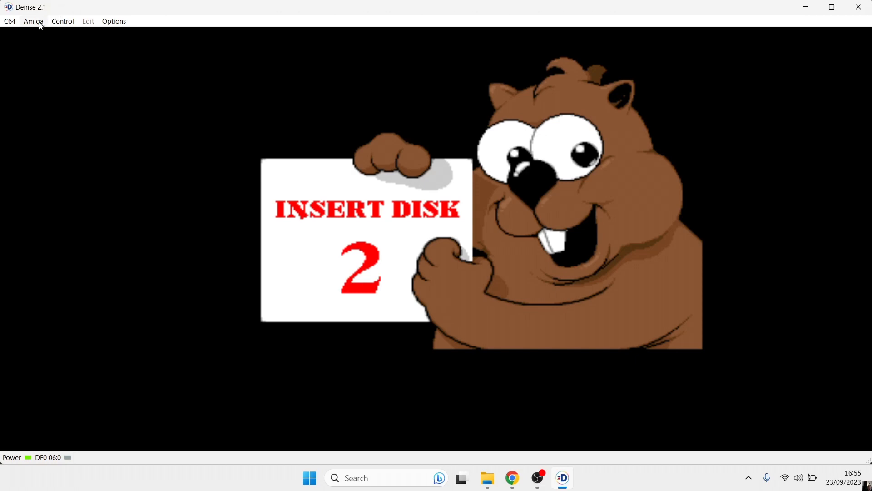
Bring up the Load Software image picker on the Amiga Games folder.
click(32, 21)
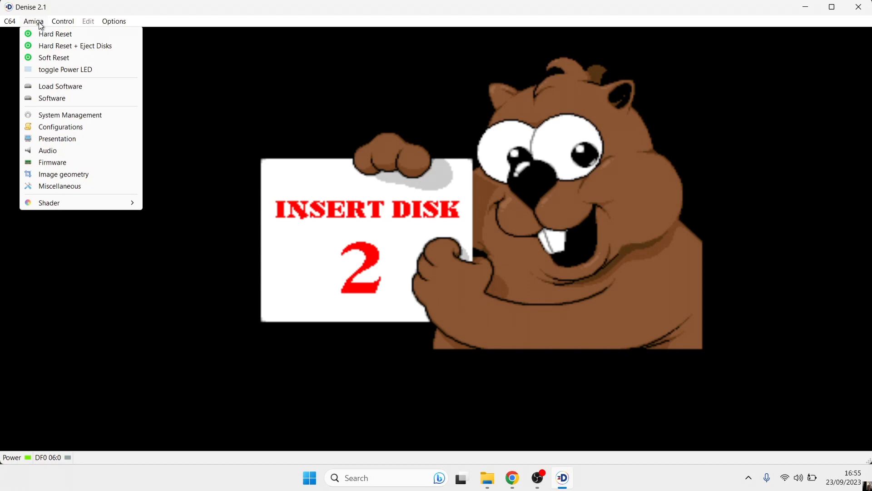
mouse_move(58, 89)
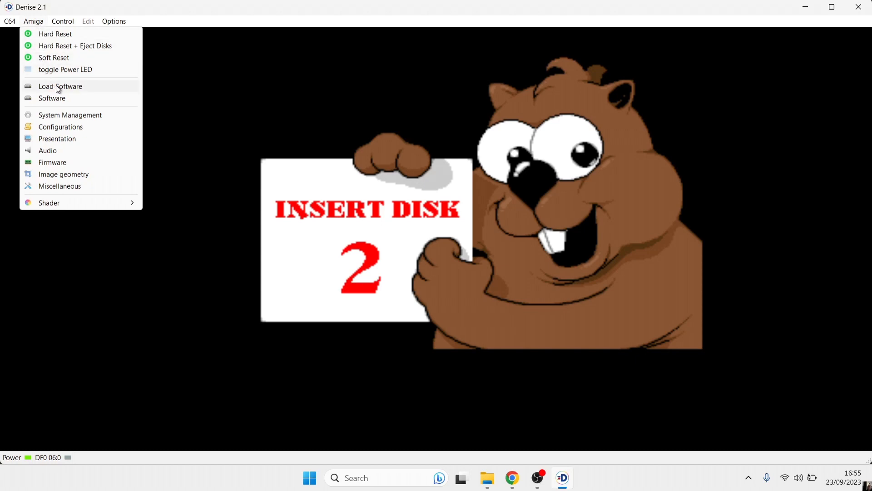
click(60, 86)
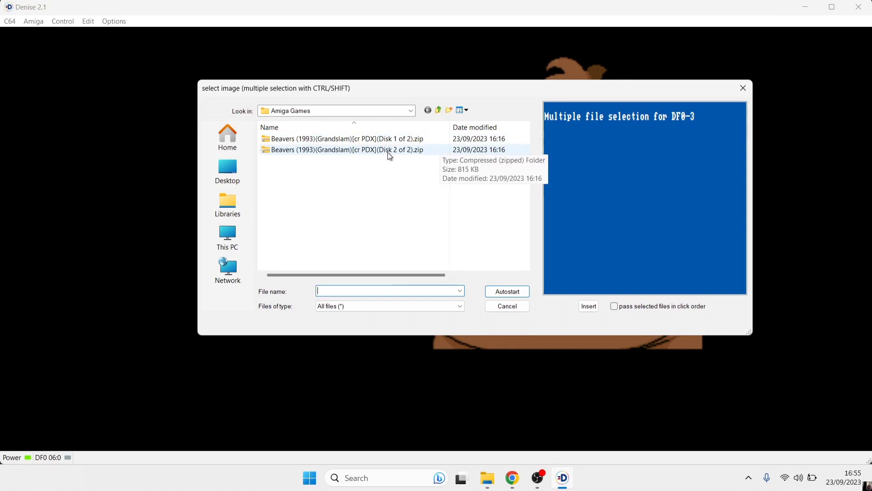
Insert the Beavers Disk 2 of 2 image into the floppy drive.
click(345, 149)
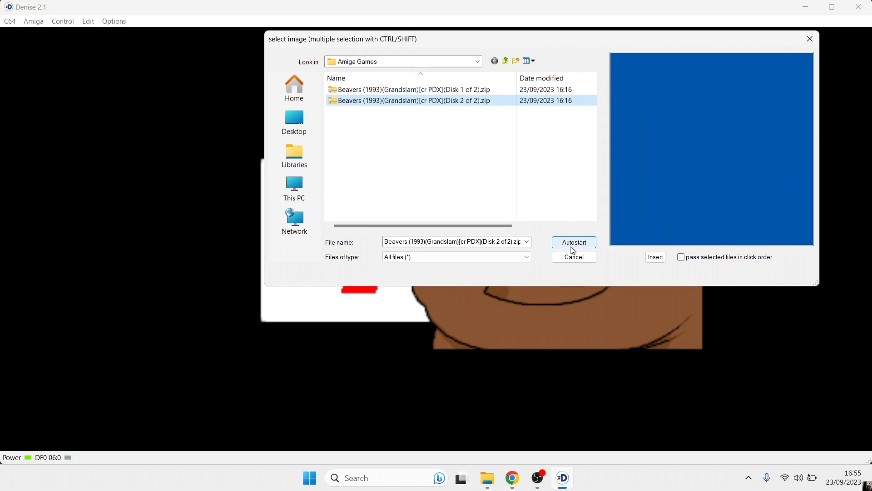
mouse_move(655, 256)
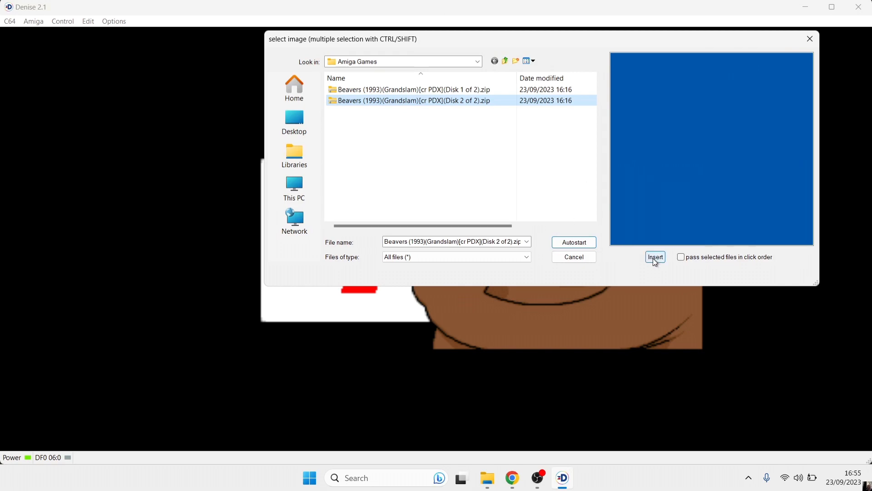
click(655, 257)
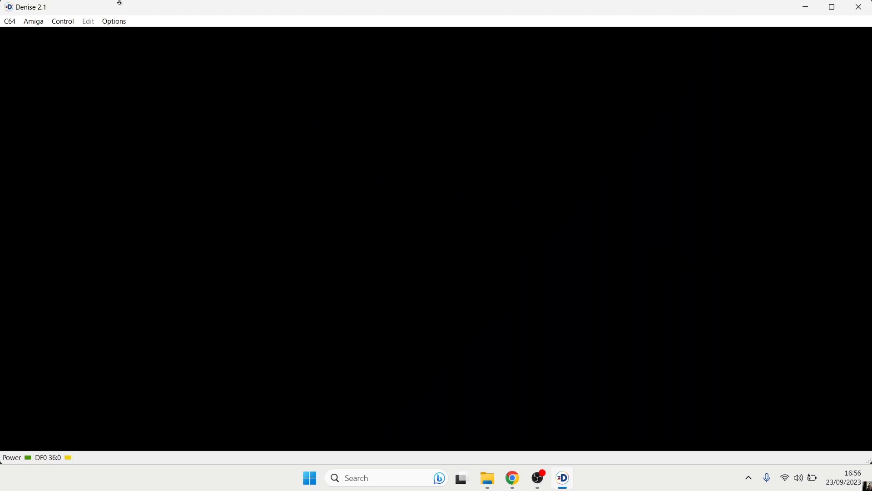
Reset the machine from the Options menu back to the Workbench 1.3 disk prompt.
click(115, 21)
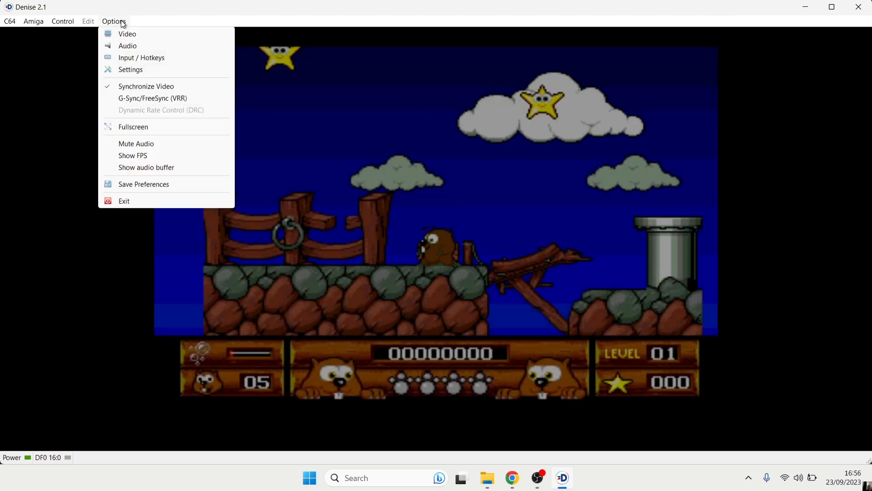
click(133, 126)
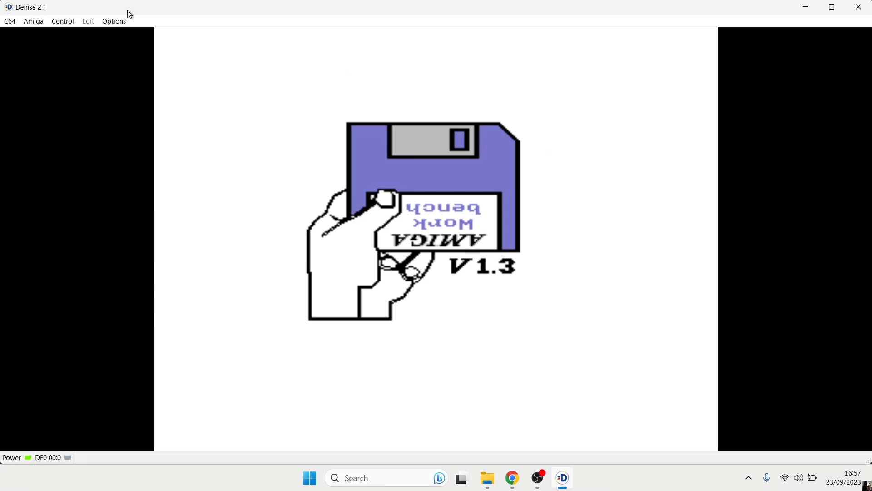
Map the Fullscreen hotkey to Keyboard.Y in Denise Settings and close the window.
click(113, 21)
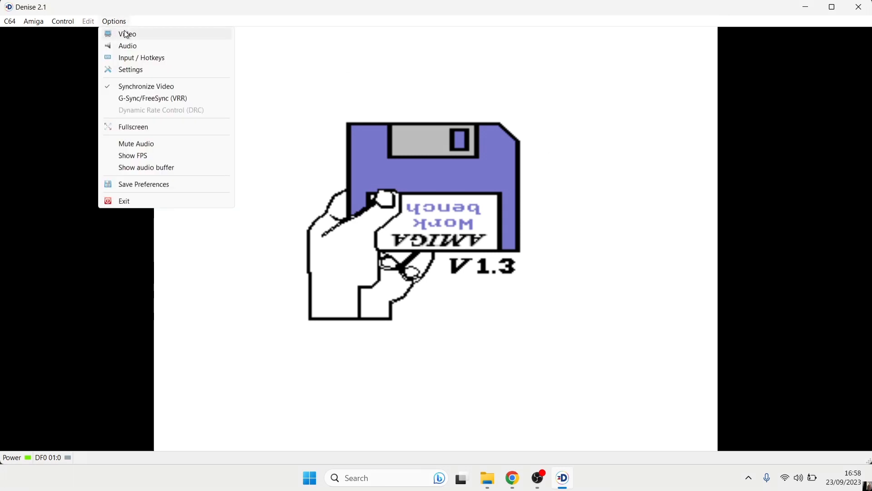
click(142, 57)
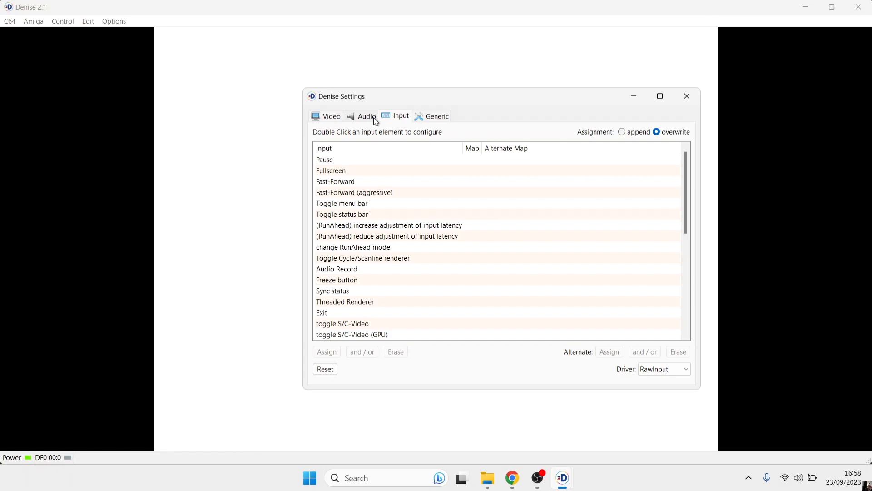
mouse_move(615, 254)
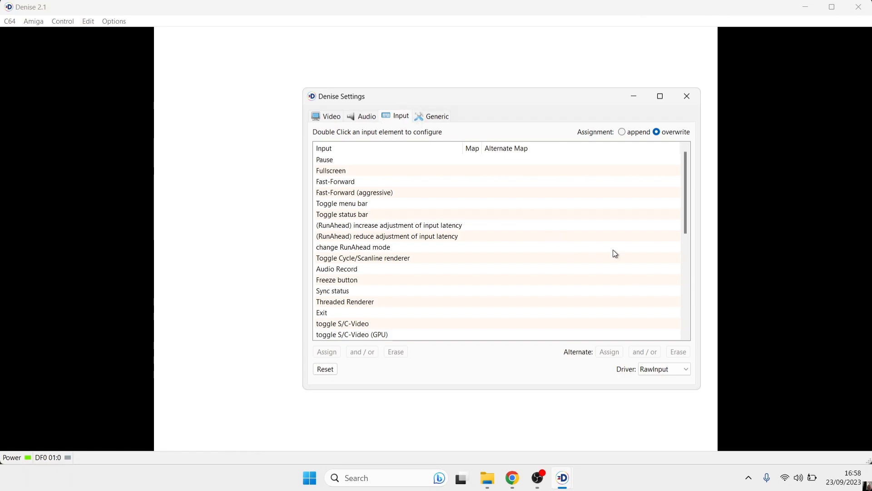
scroll(down, 3)
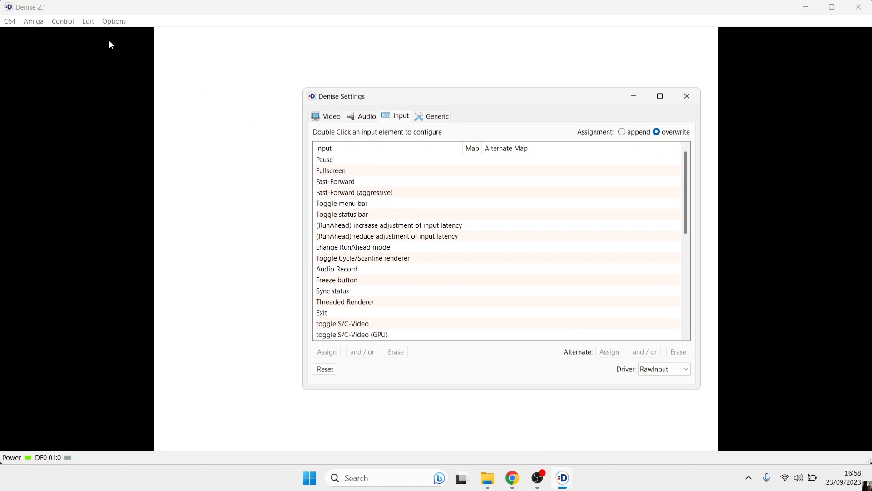
mouse_move(71, 26)
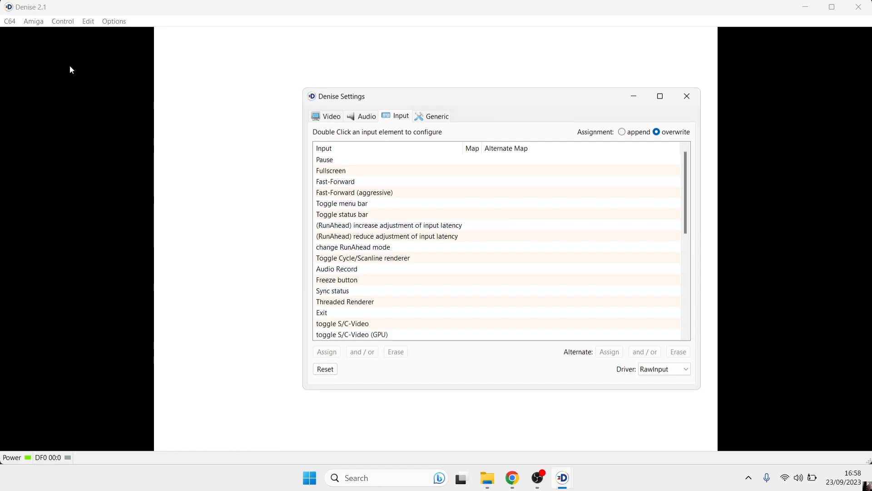
double_click(330, 170)
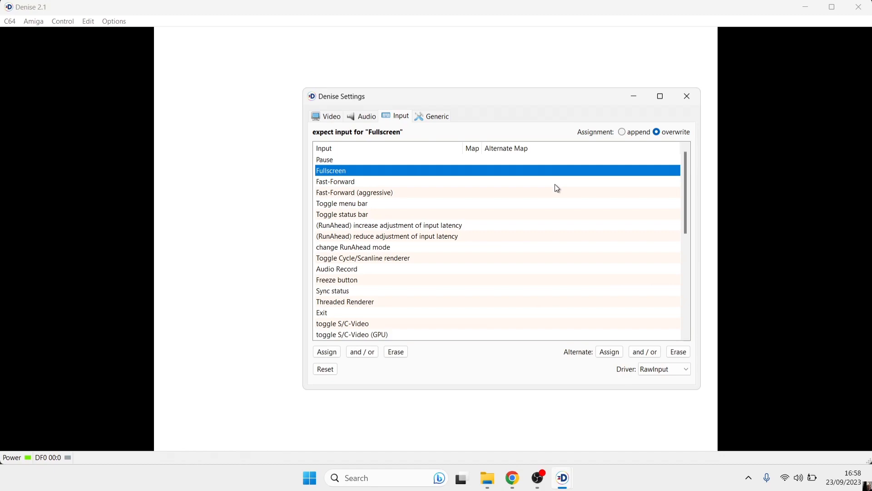
key(y)
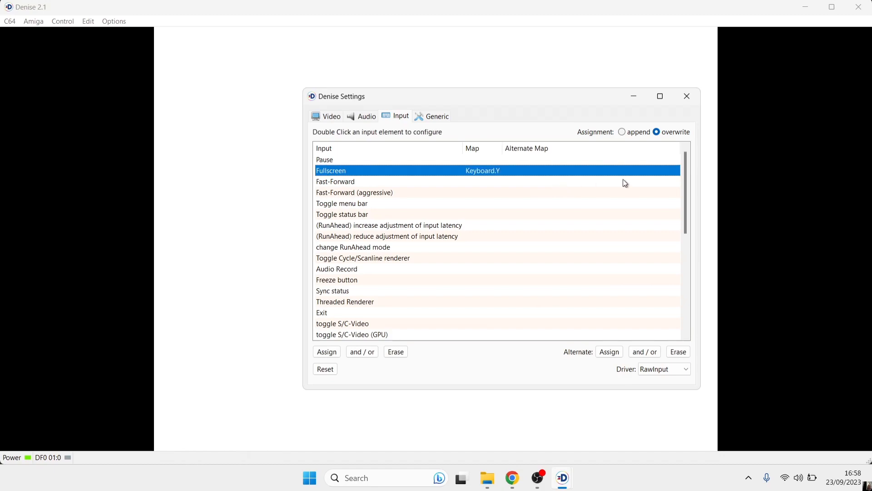
mouse_move(618, 281)
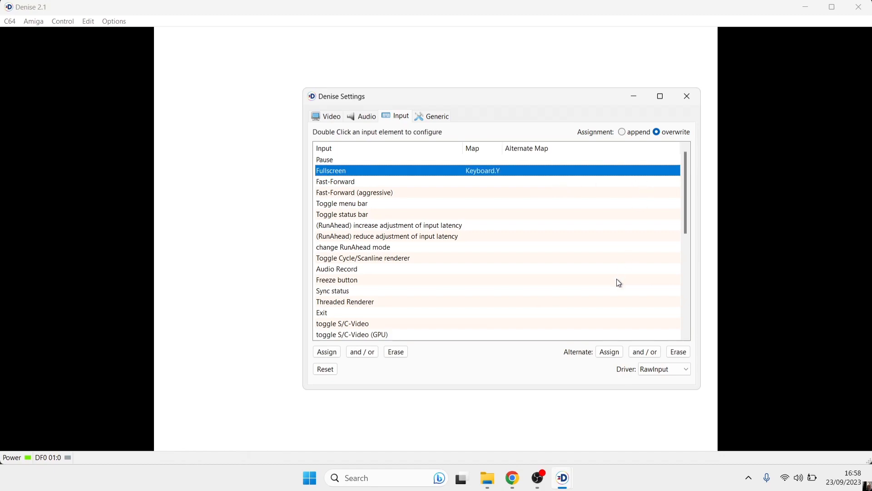
click(326, 351)
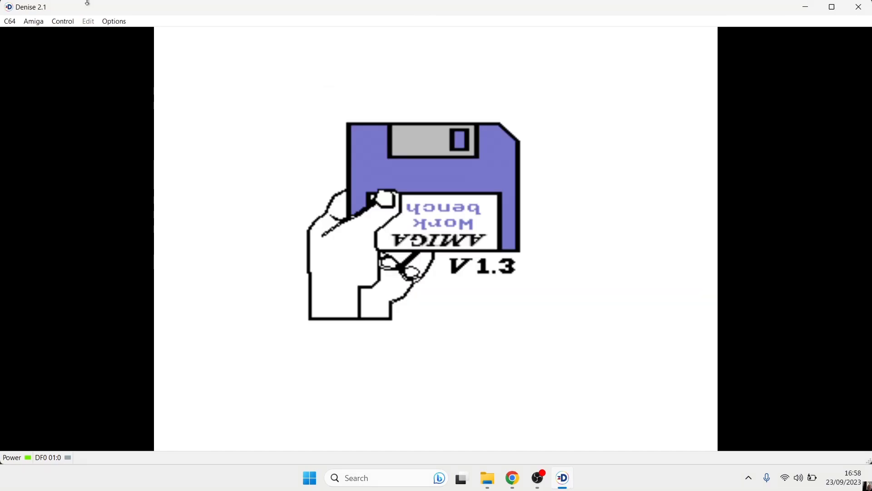
Reach the Image geometry settings under Amiga System Management.
click(33, 21)
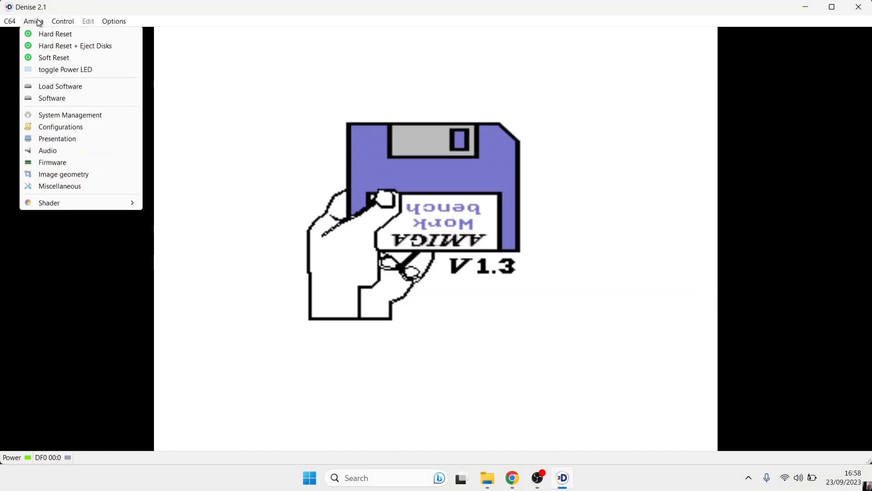
mouse_move(70, 115)
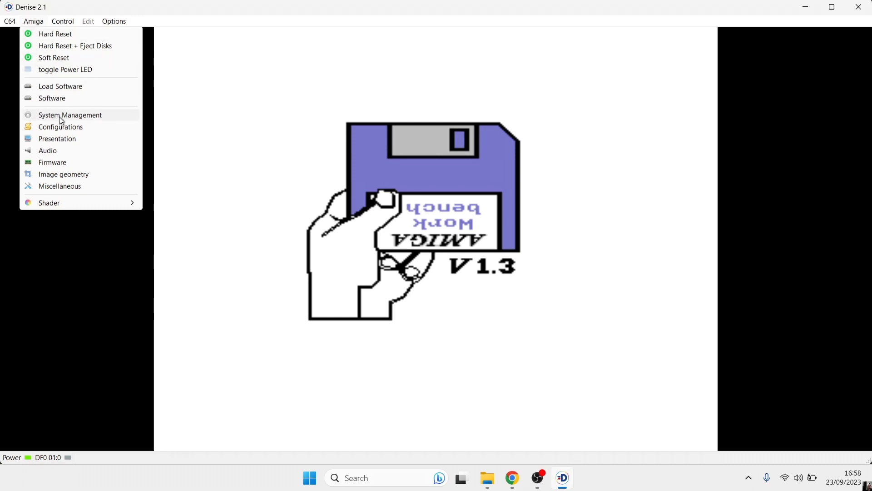
click(70, 115)
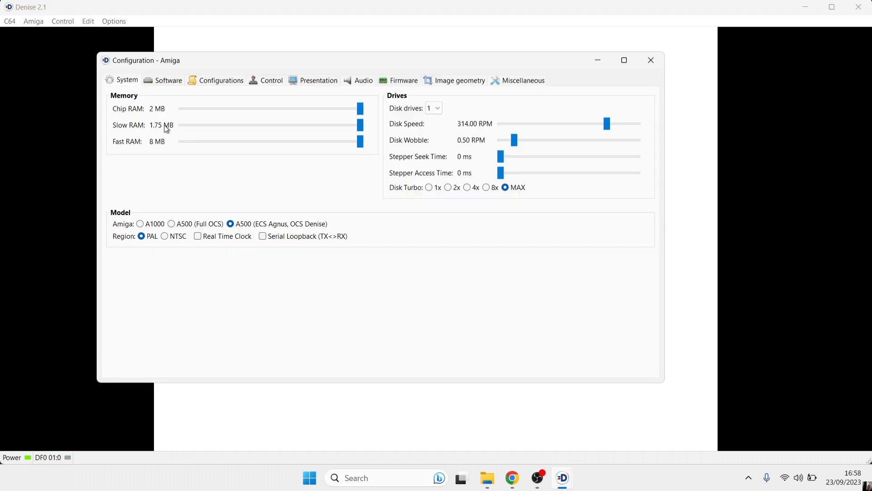
click(460, 80)
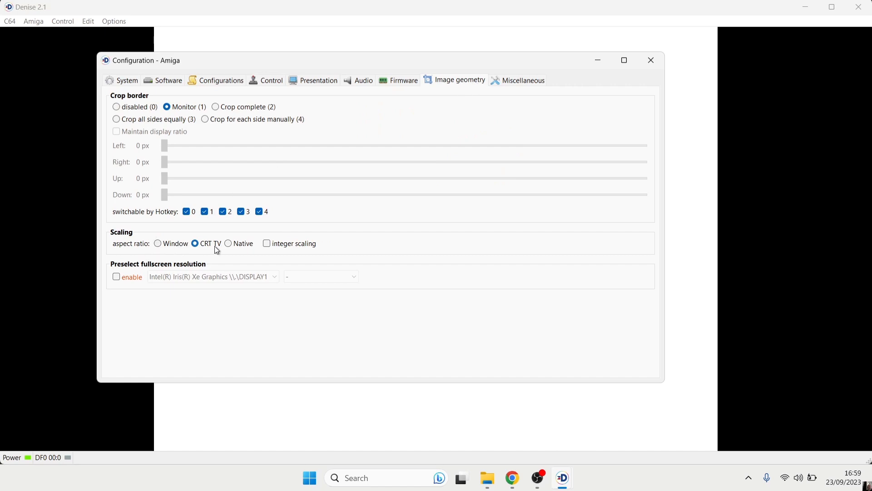
Try the Native and Window aspect ratios, leaving CRT TV selected.
click(227, 243)
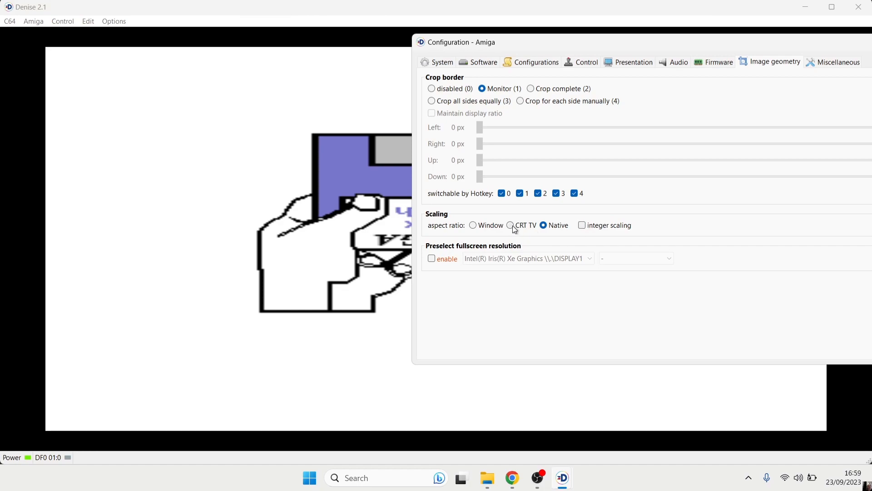
click(509, 225)
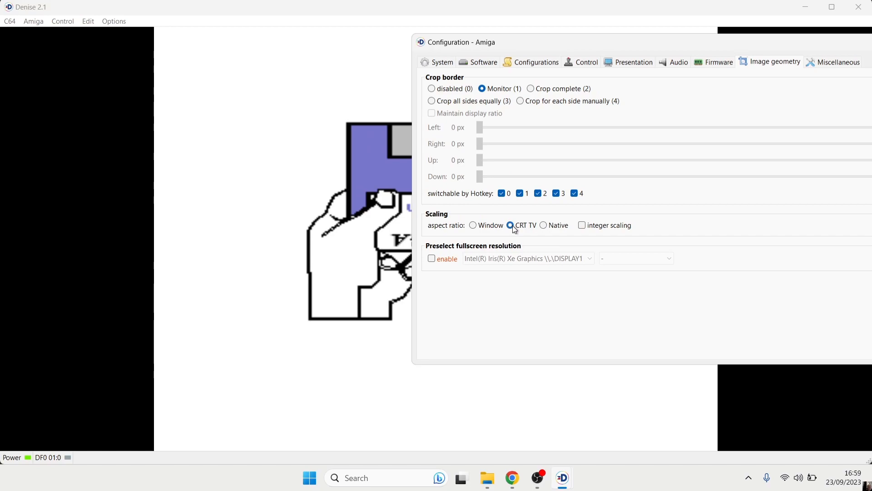
click(473, 224)
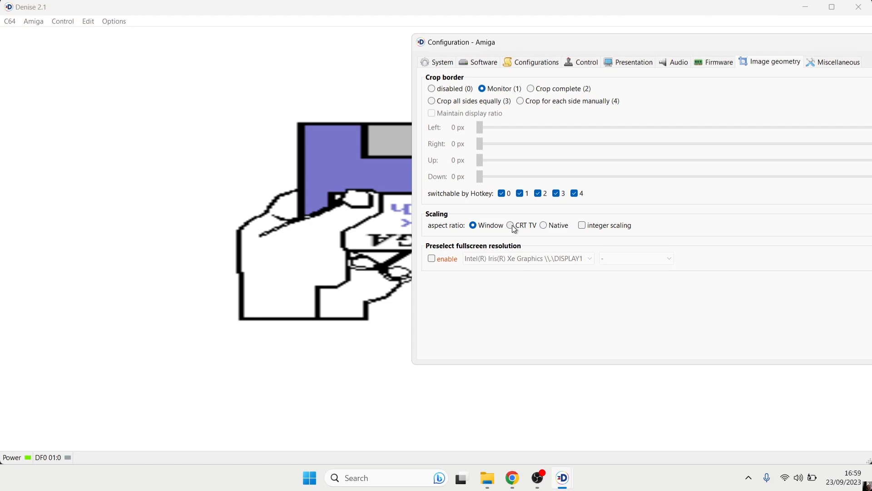
click(510, 226)
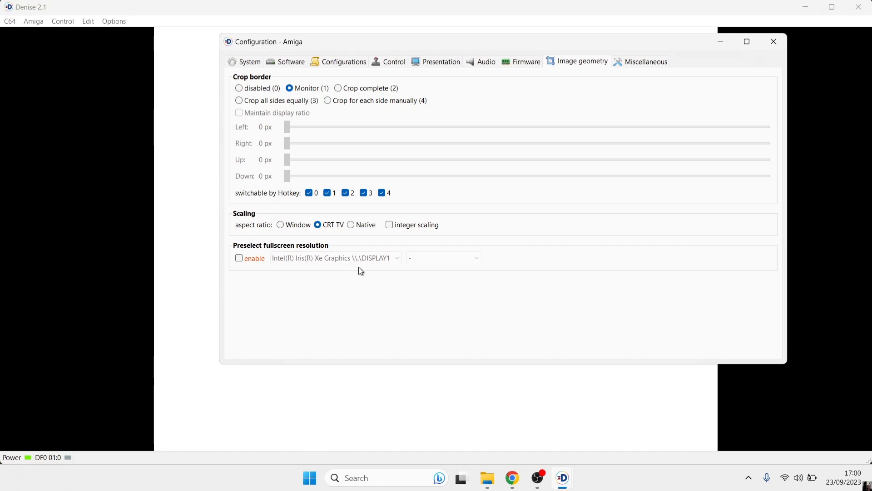
Enable a preselected fullscreen resolution of 1920 x 1080@60Hz.
click(239, 257)
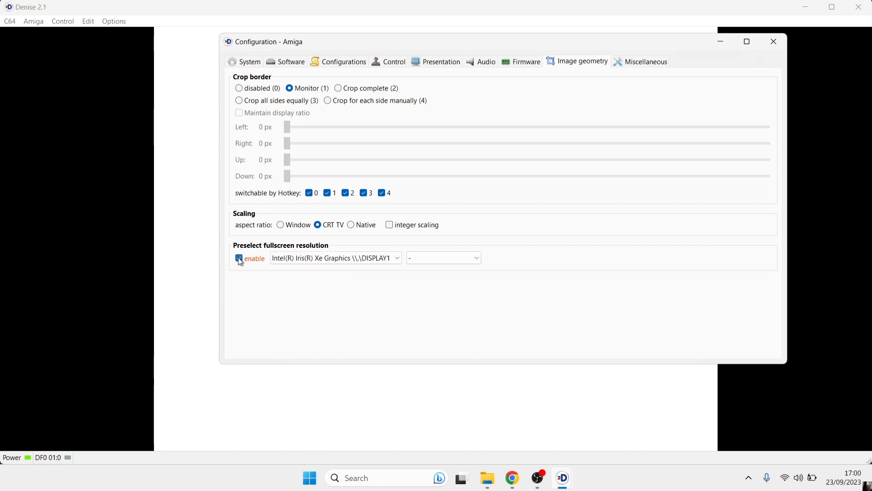
click(443, 257)
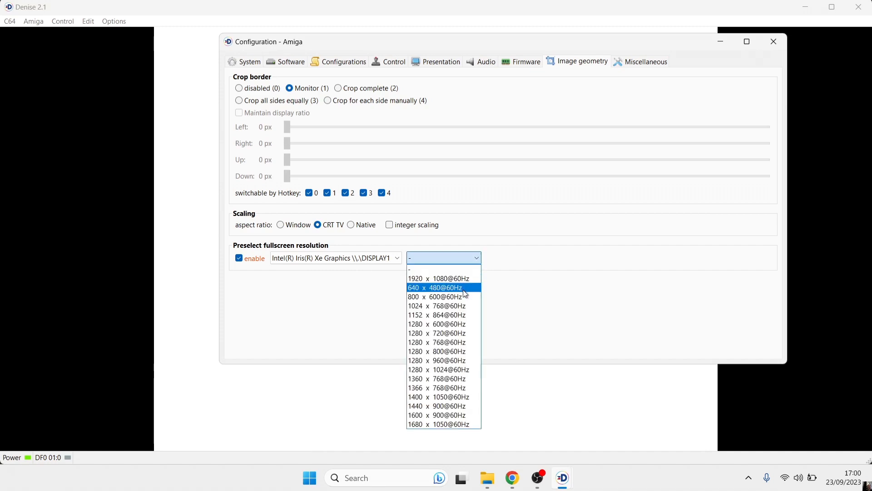
mouse_move(441, 278)
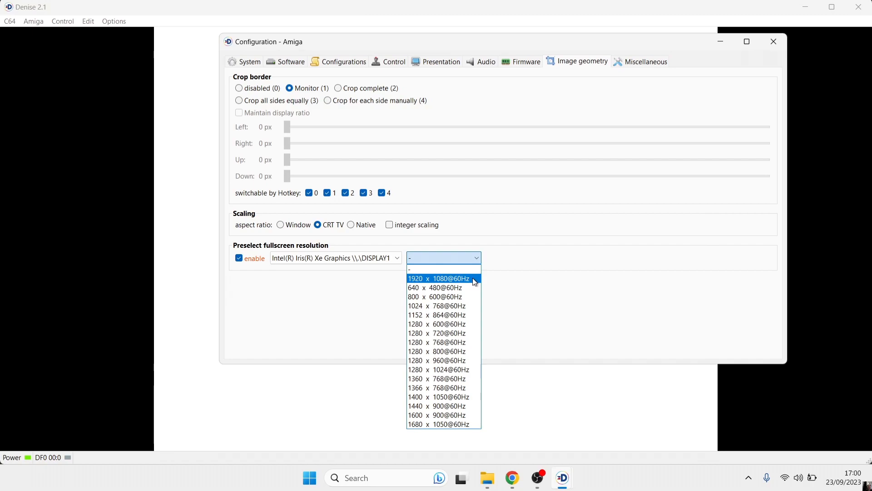
click(439, 278)
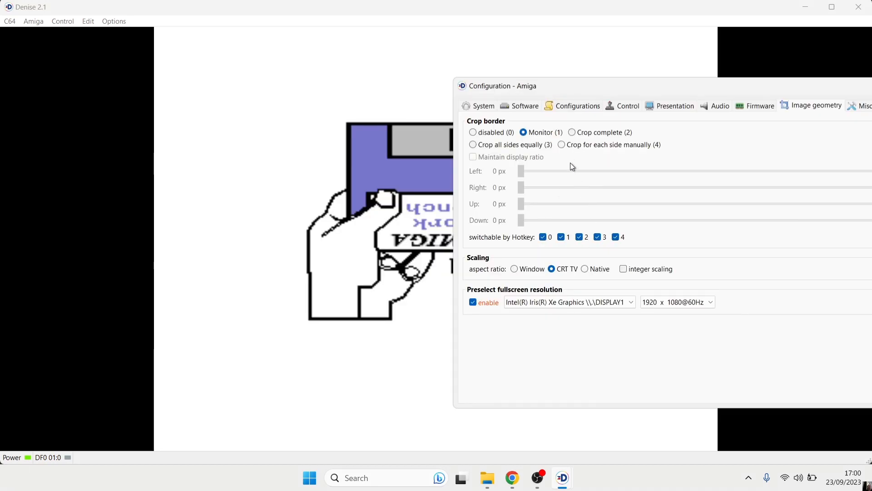
Try Monitor and Crop-all-sides-equally border cropping, leaving it disabled (0).
click(472, 132)
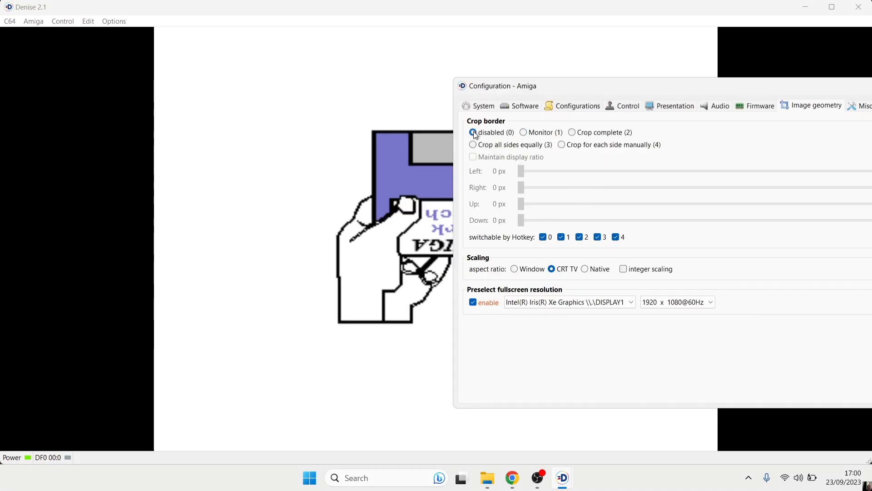
click(524, 133)
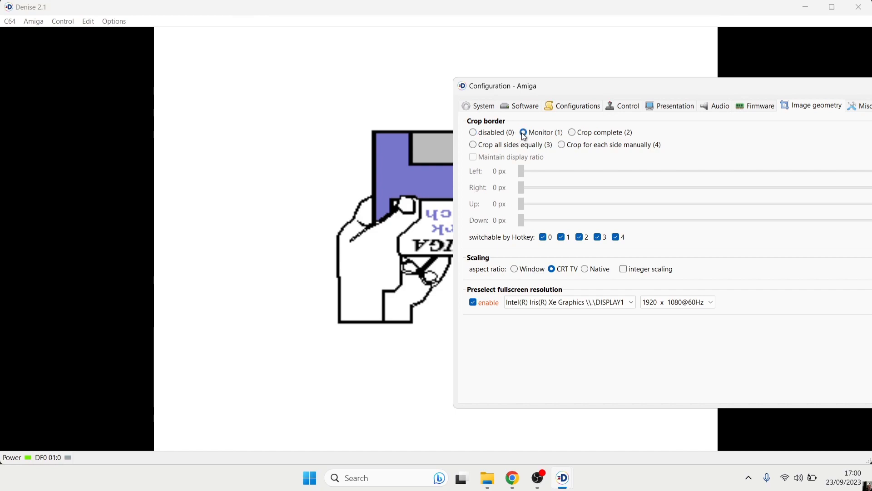
click(472, 132)
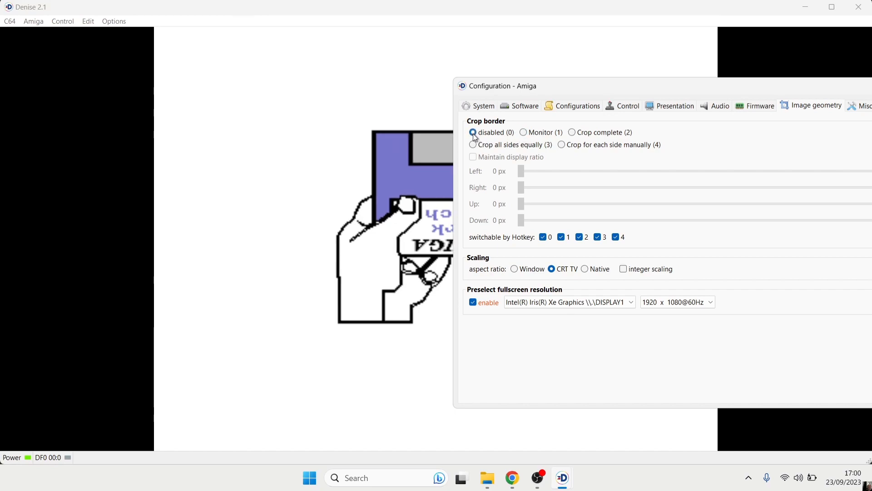
click(572, 133)
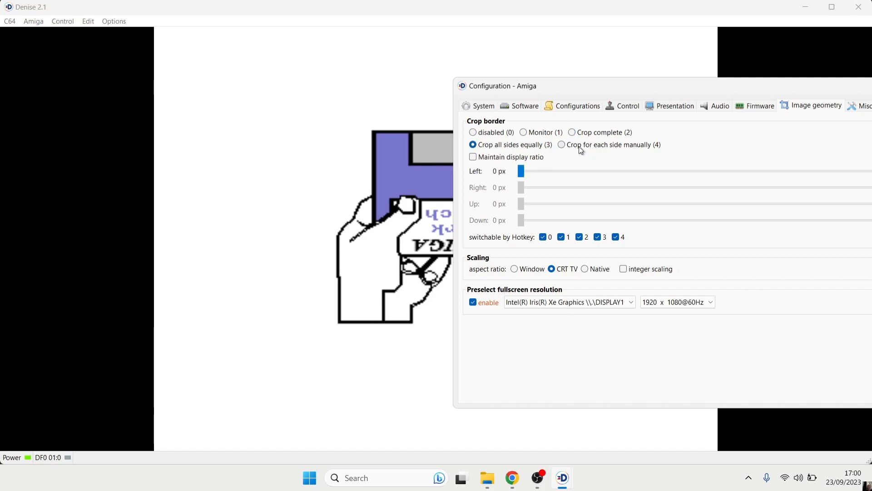
click(472, 132)
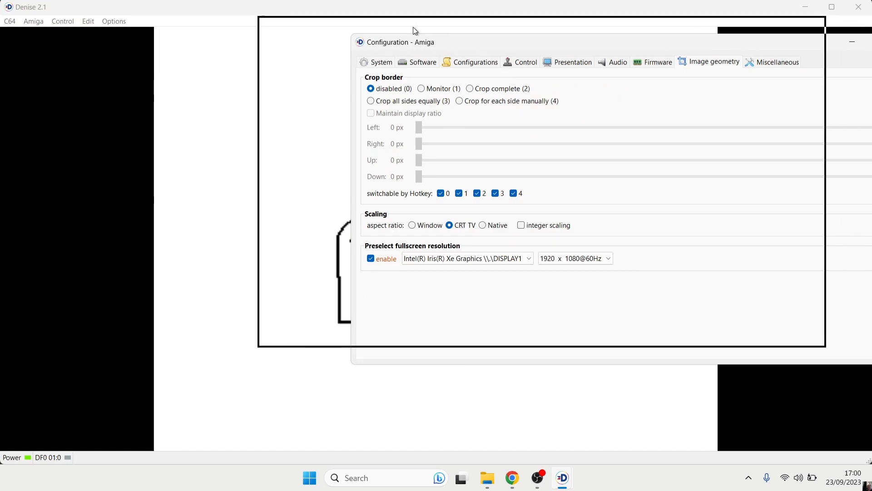
click(477, 62)
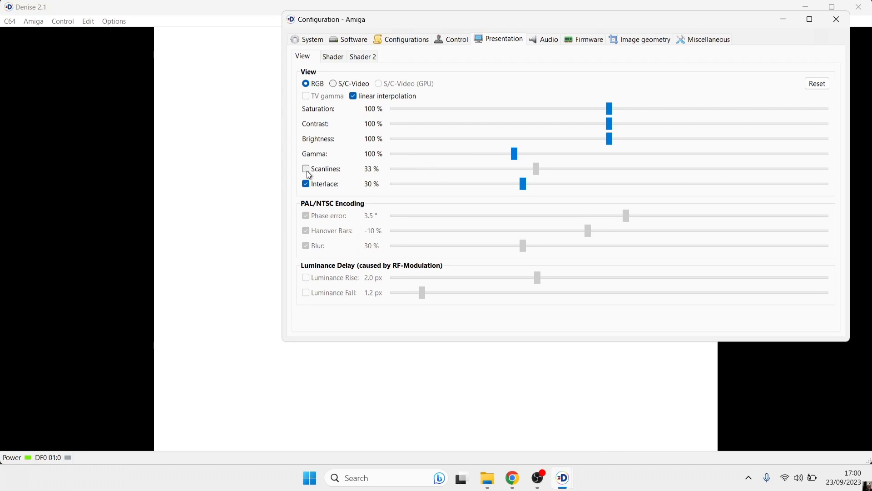
Enable scanlines on the View tab and adjust the scanline and interlace strength sliders.
click(305, 169)
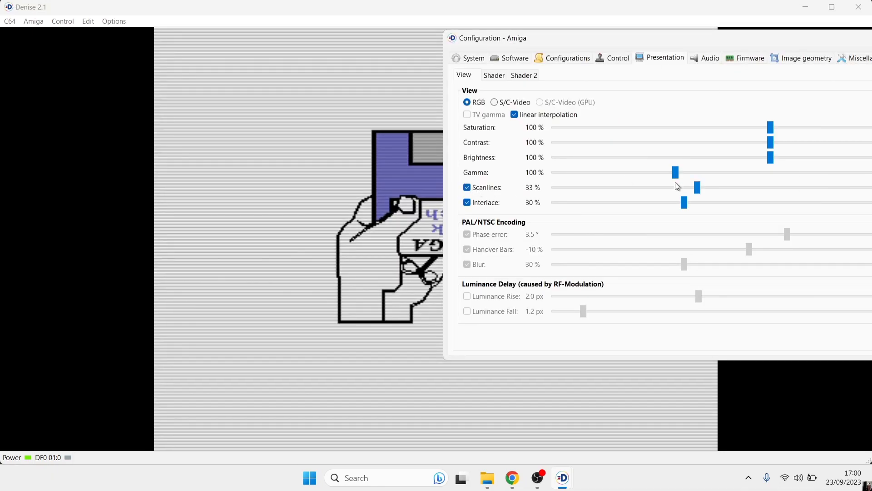
drag(697, 187, 619, 187)
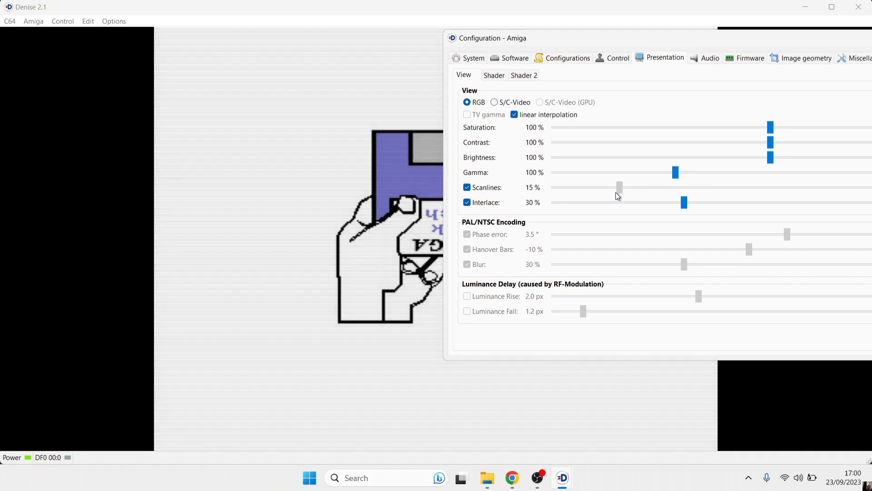
drag(620, 187, 606, 187)
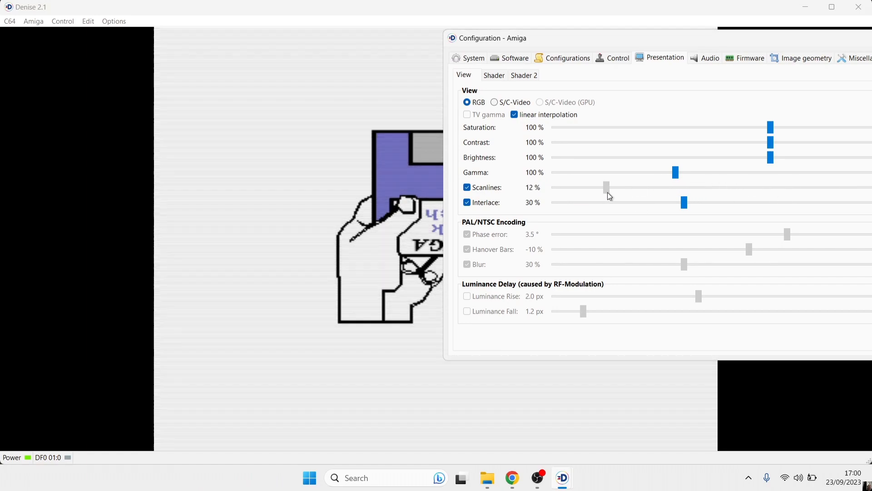
drag(606, 188, 670, 187)
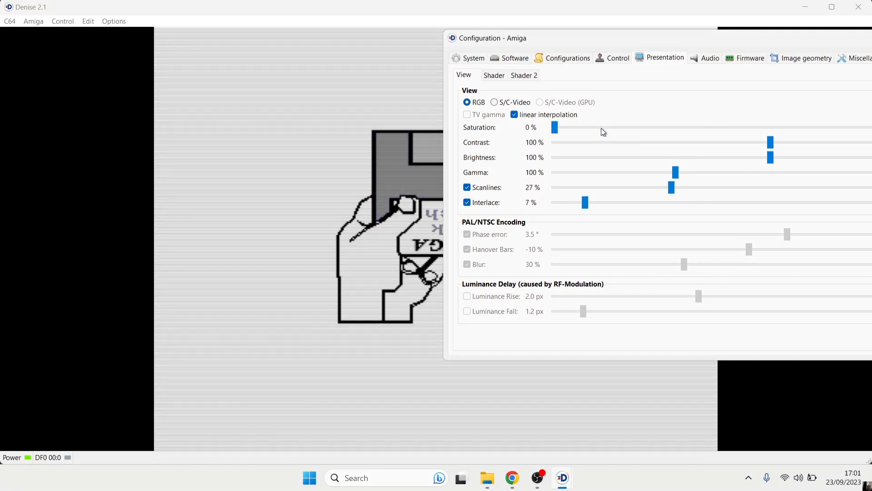
Raise colour saturation to about 75 % and switch the video signal to S/C-Video.
drag(554, 127, 608, 127)
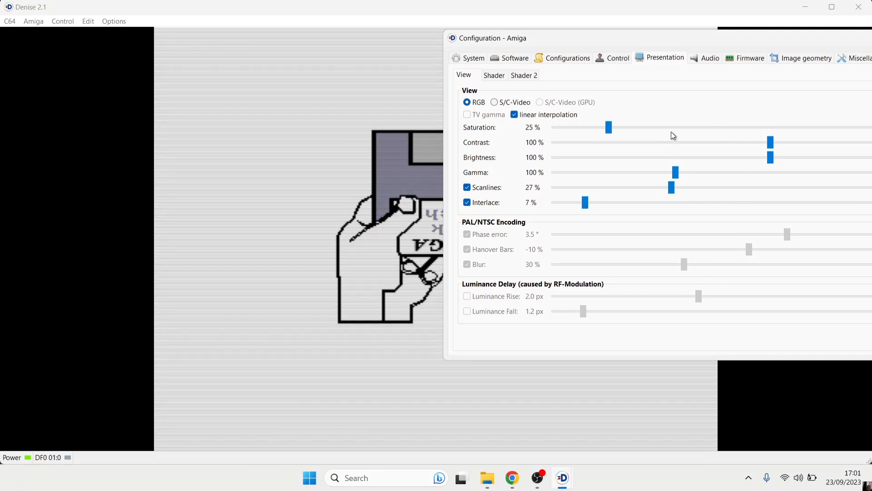
drag(608, 127, 716, 127)
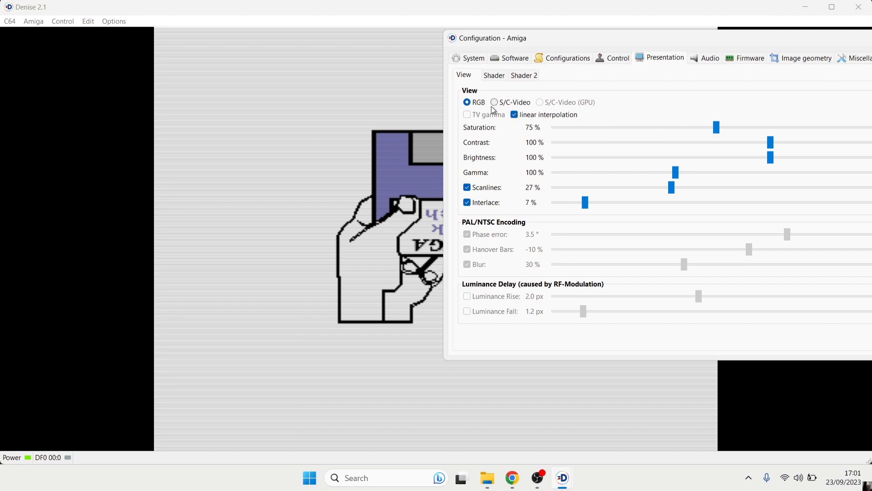
click(494, 102)
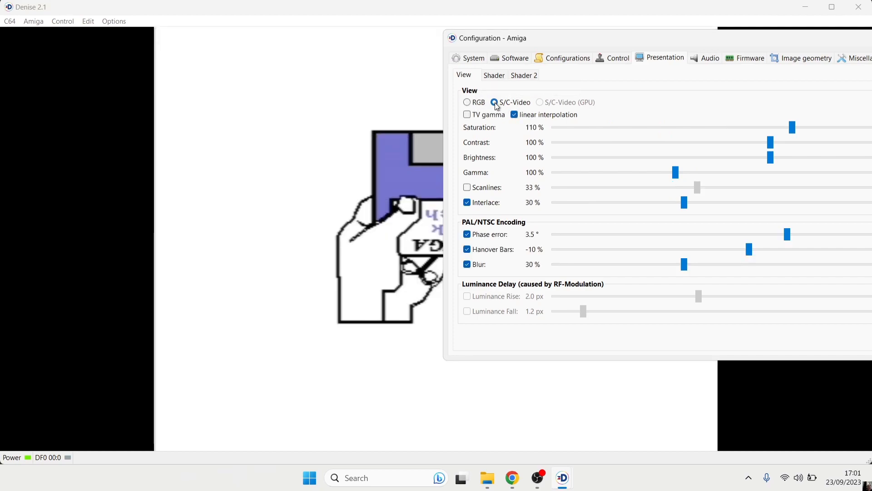
click(467, 101)
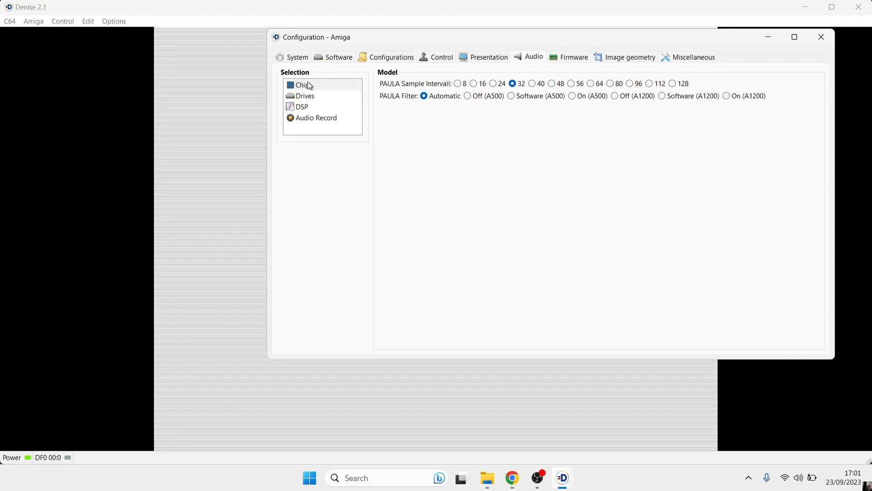
Toggle floppy drive noise off and on, leaving it enabled at about 100 % volume.
click(306, 95)
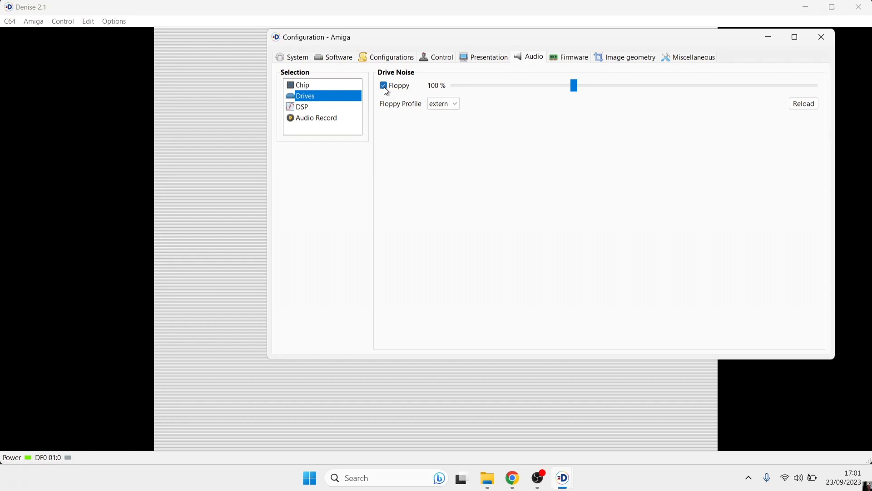
click(383, 85)
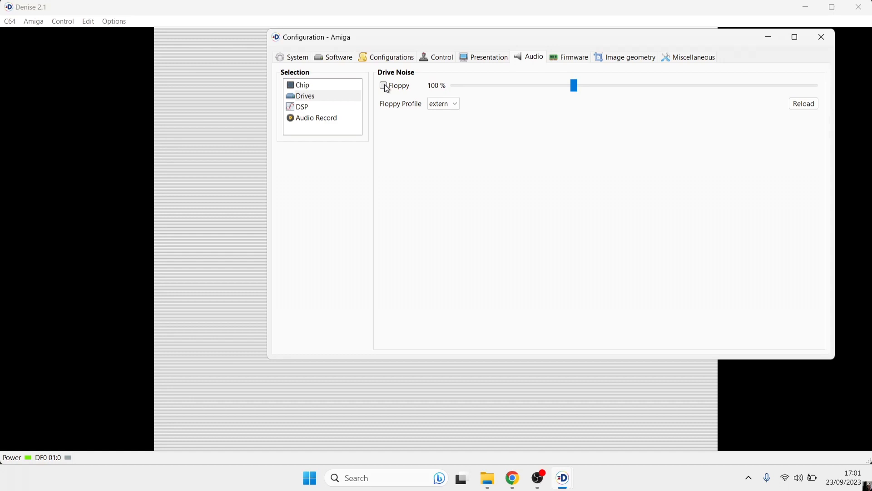
click(382, 85)
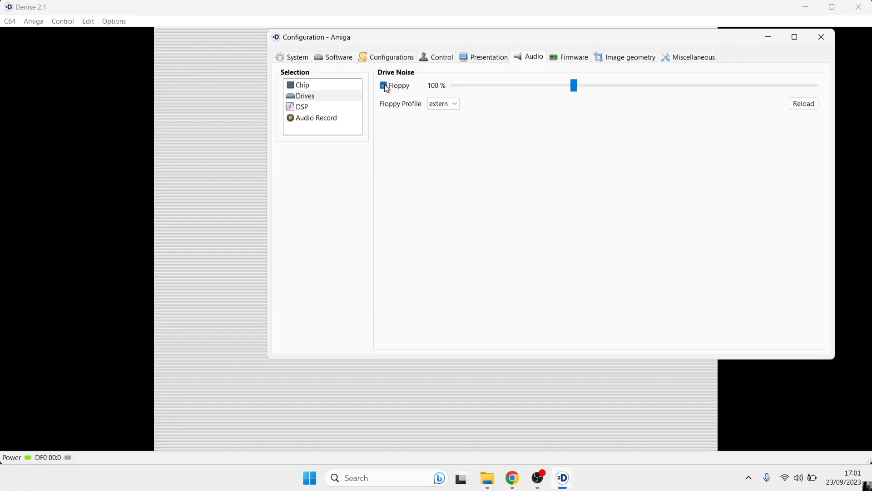
drag(573, 85, 466, 86)
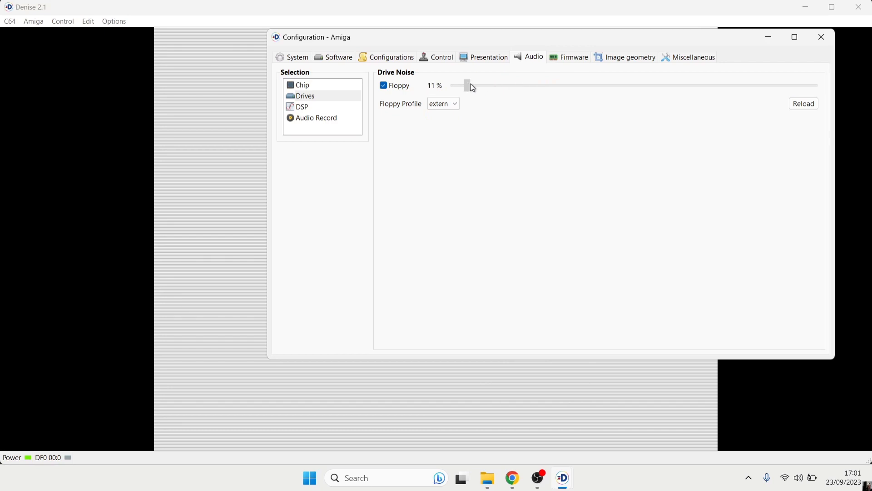
drag(466, 85, 576, 85)
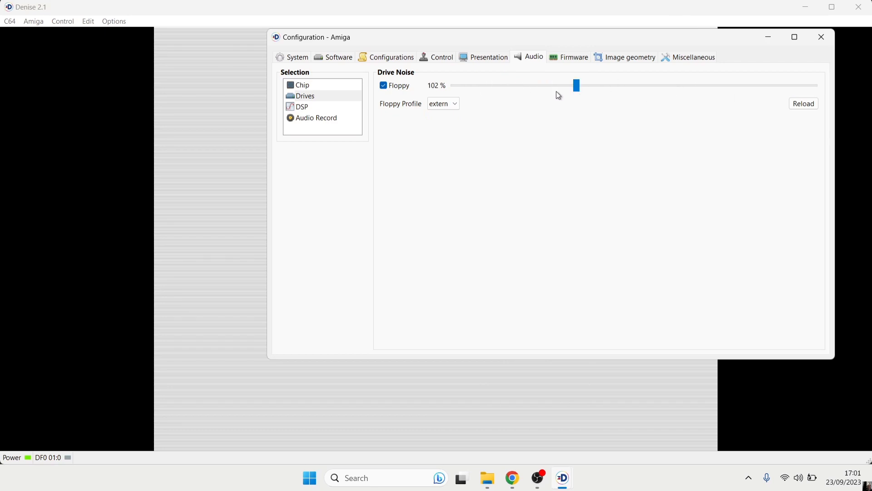
click(297, 56)
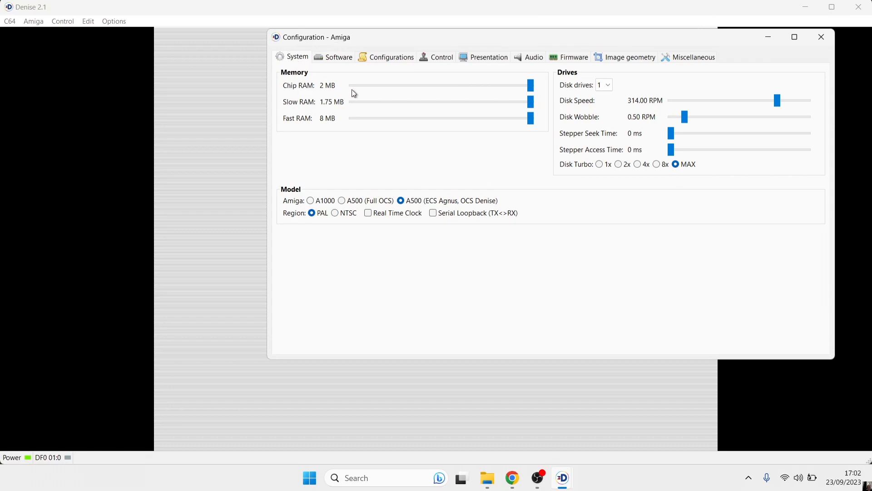
Set Chip RAM to 512 KB, Slow RAM to 1.5 MB and Fast RAM to 1 MB.
drag(529, 86, 472, 85)
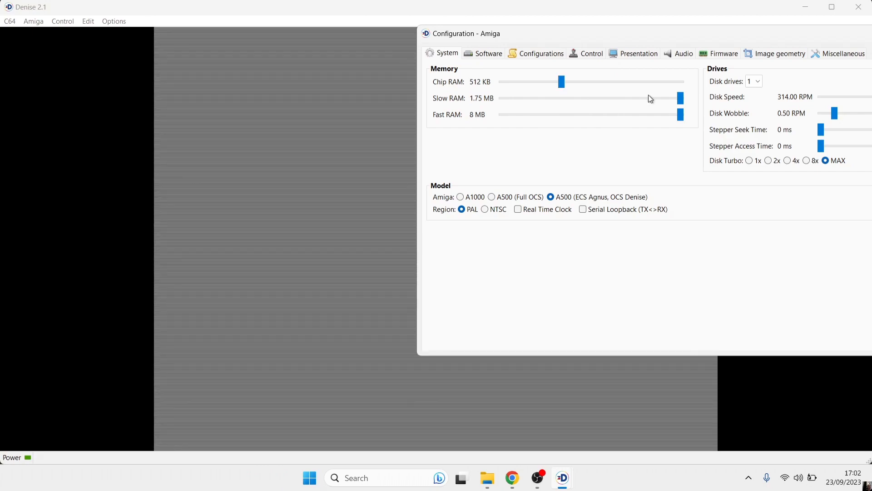
drag(680, 98, 636, 98)
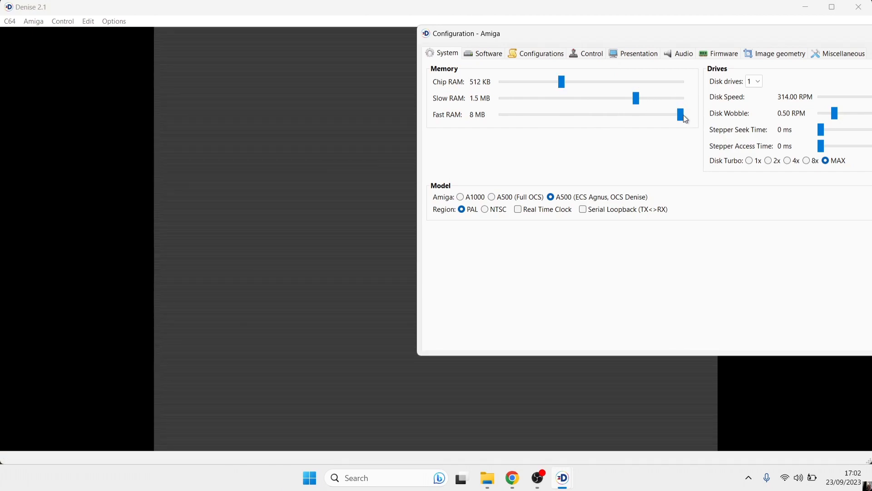
drag(680, 115, 613, 114)
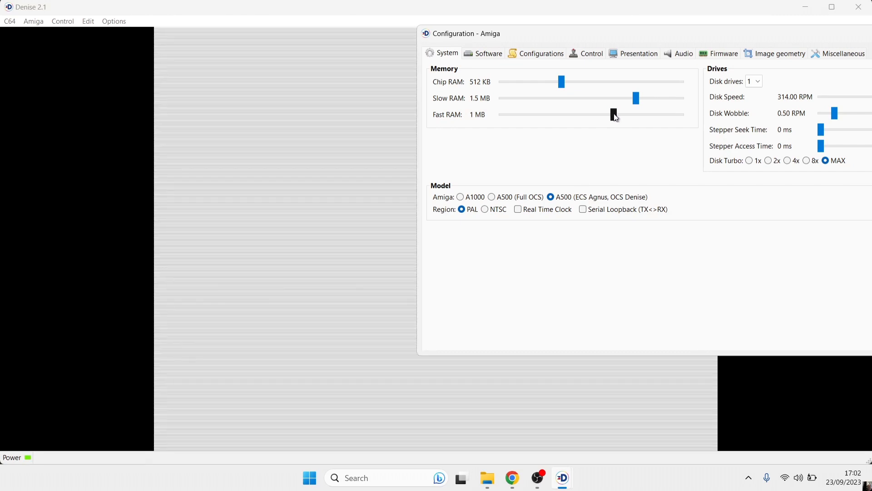
drag(614, 115, 614, 115)
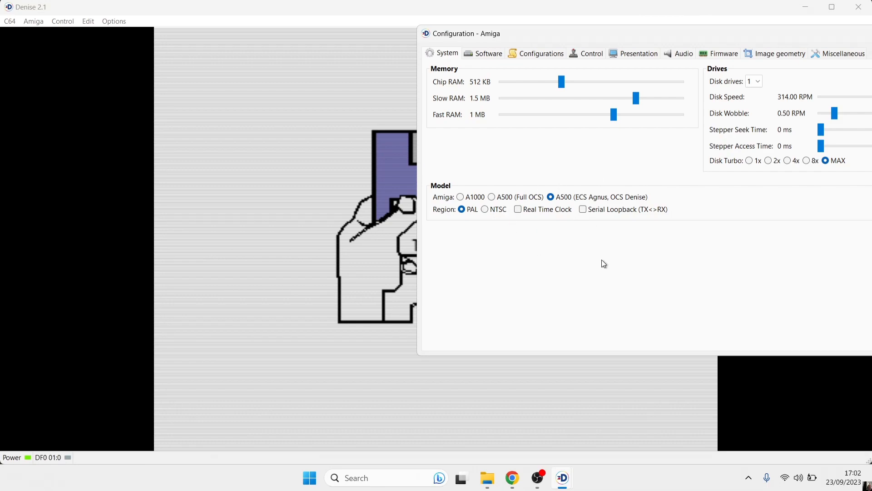
mouse_move(506, 202)
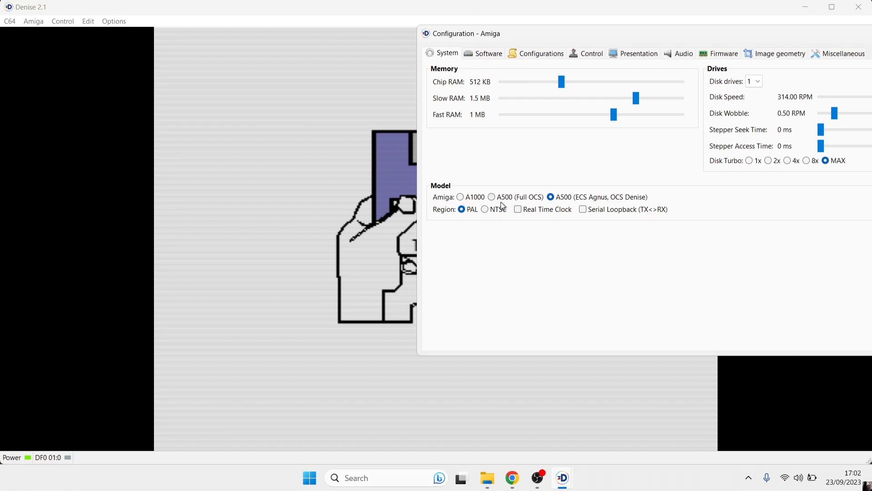
mouse_move(507, 203)
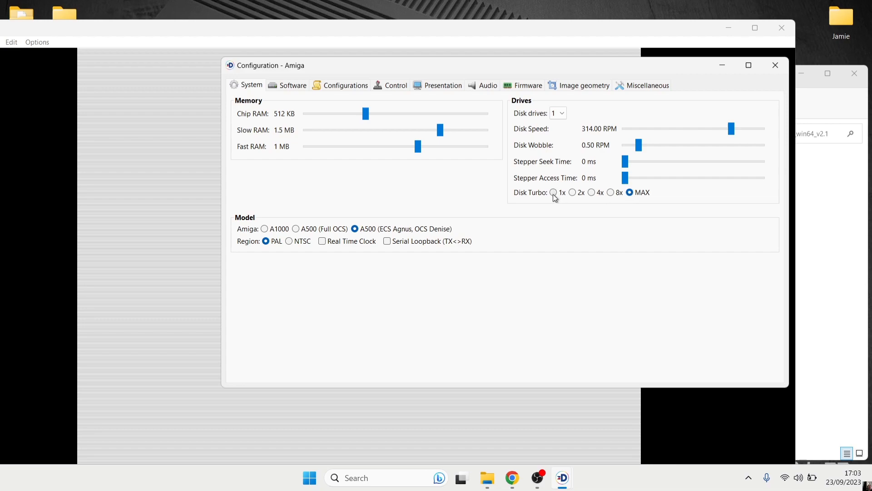
click(553, 192)
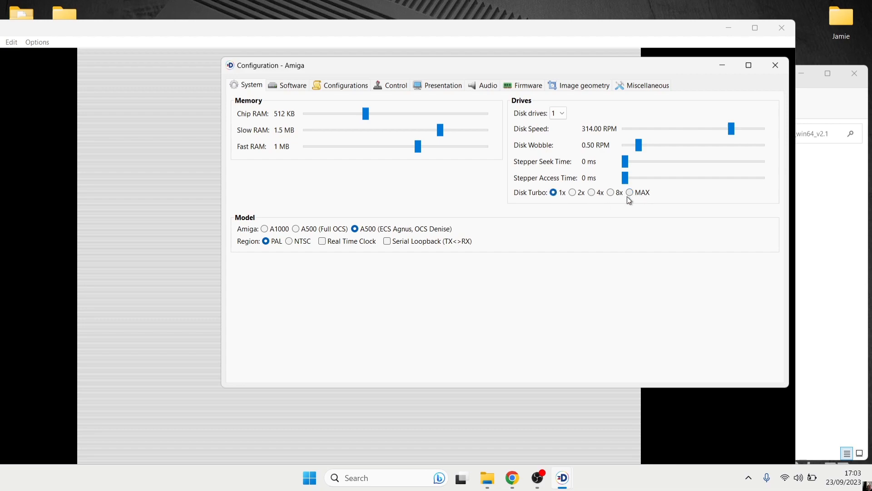
mouse_move(633, 209)
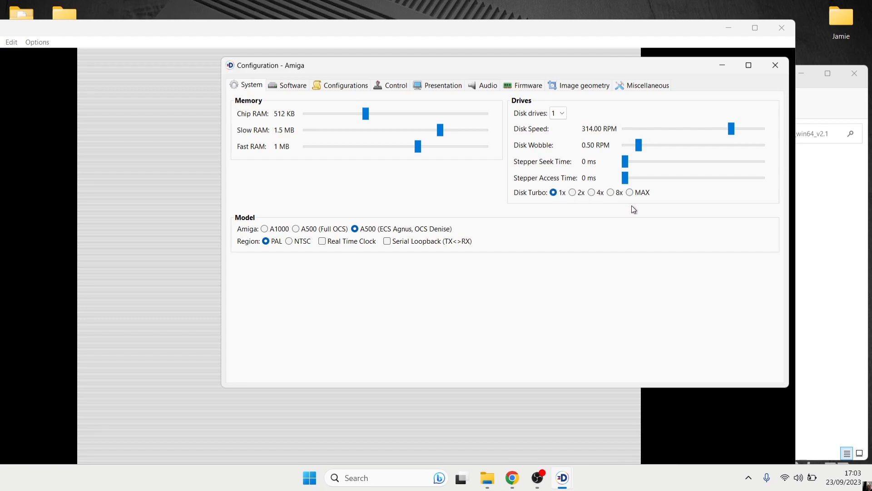
mouse_move(633, 207)
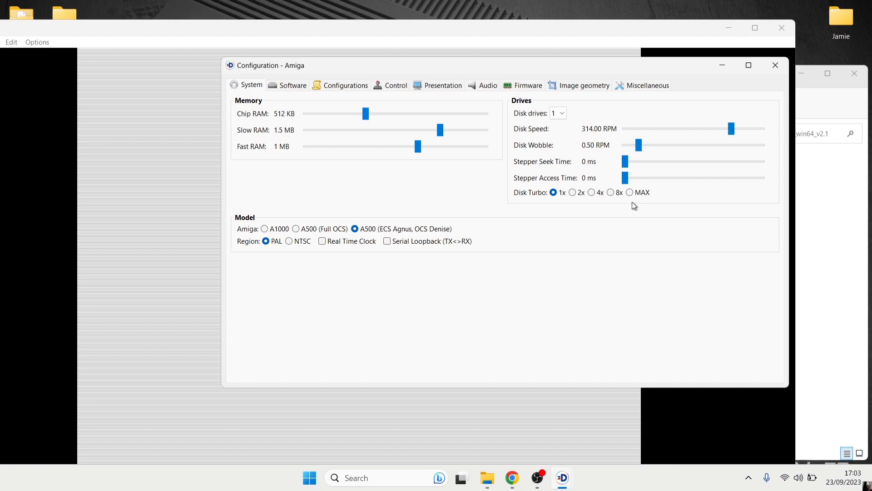
click(629, 192)
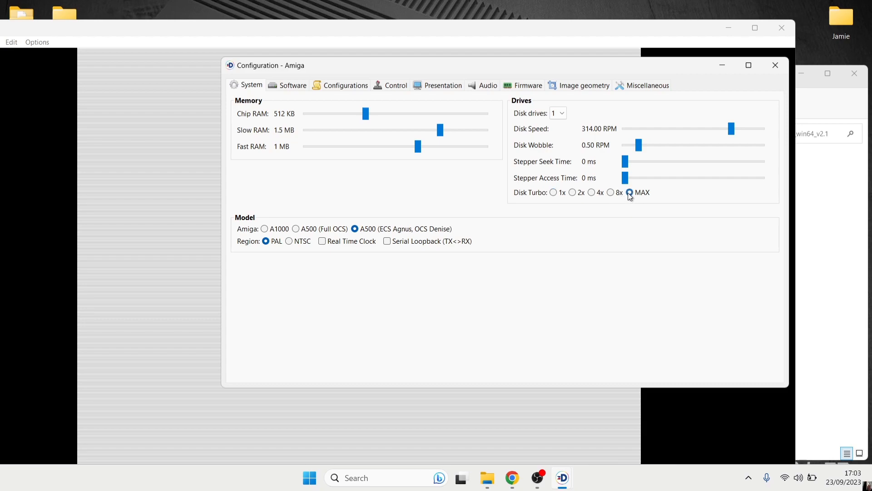
click(629, 191)
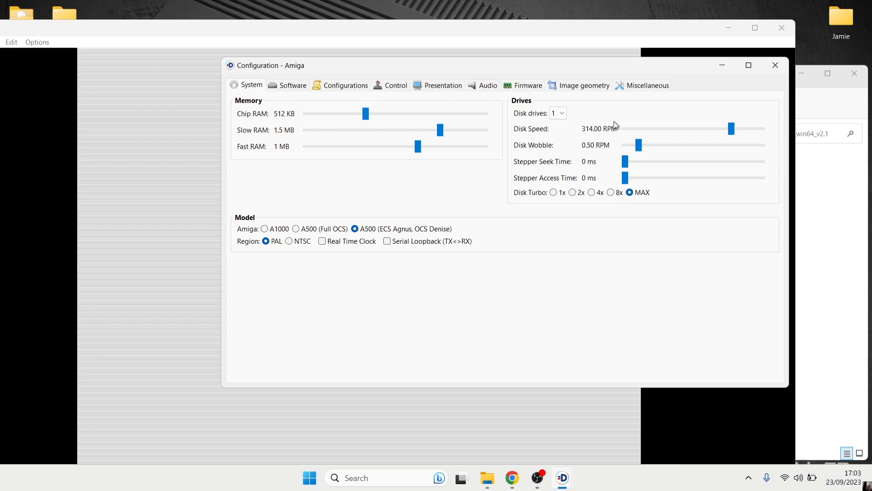
click(775, 65)
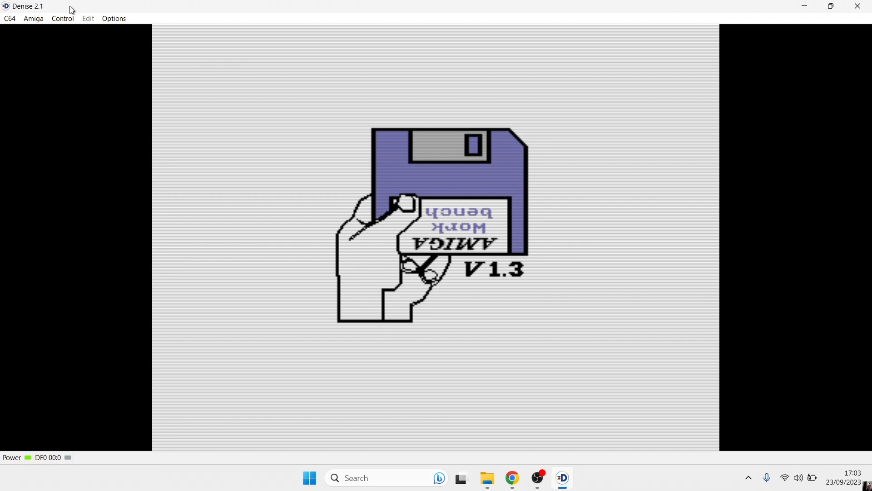
mouse_move(71, 10)
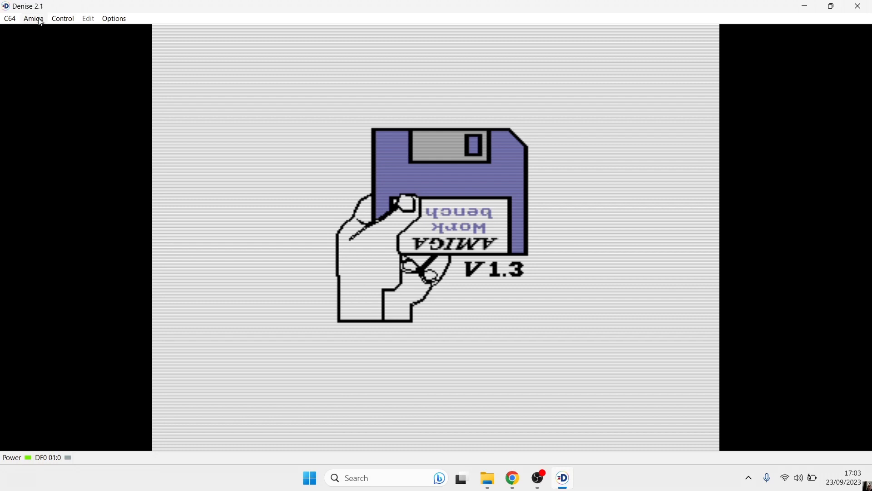
Check Amiga Port 1 is on Joypad #1 via the Amiga and Control menus, then reopen Control.
click(33, 18)
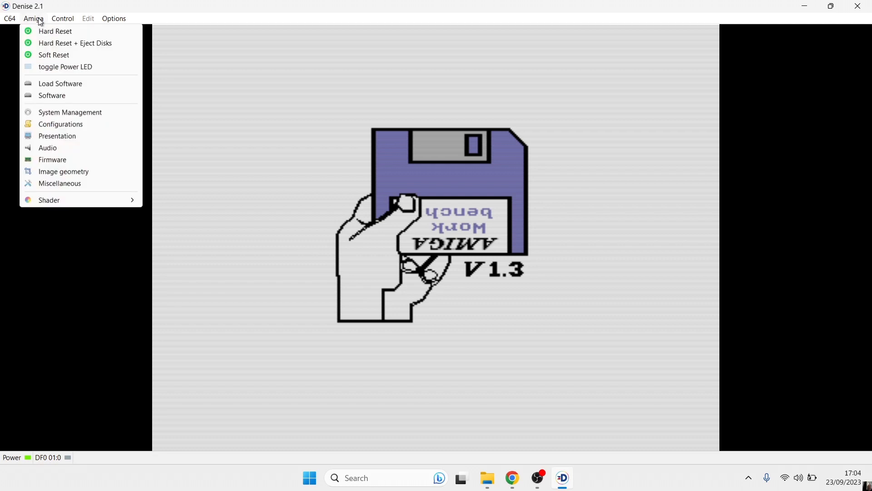
click(62, 19)
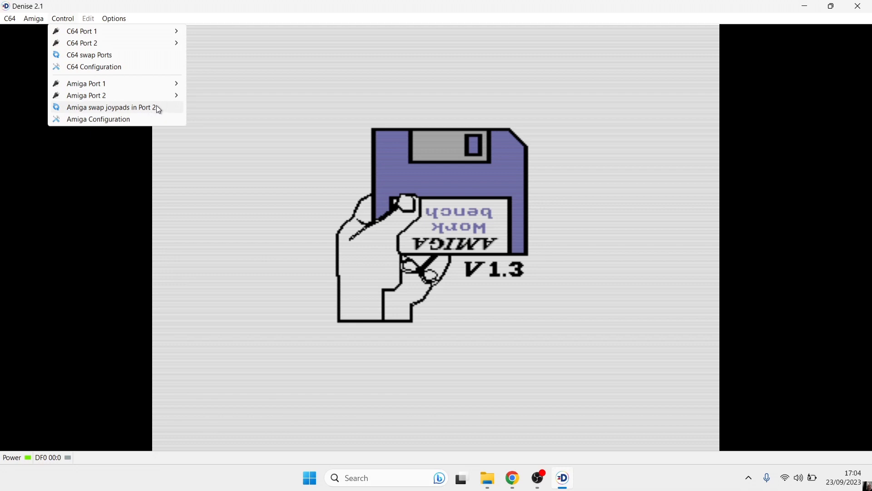
mouse_move(85, 84)
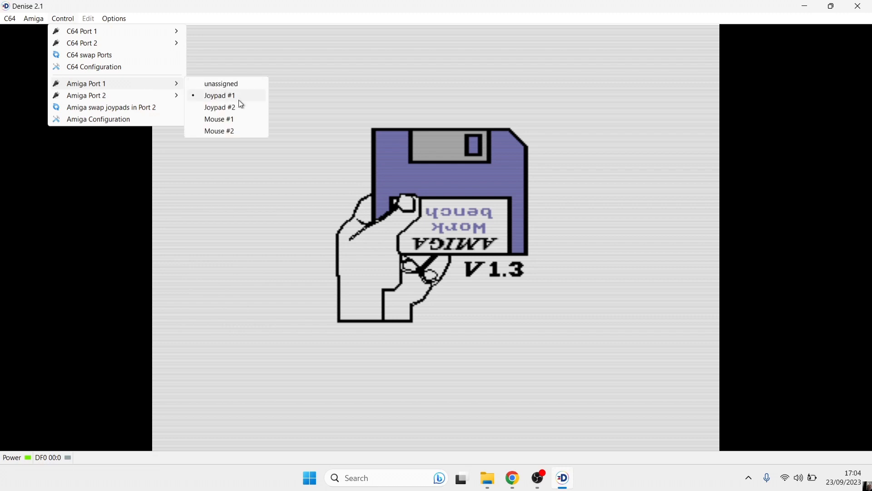
mouse_move(250, 98)
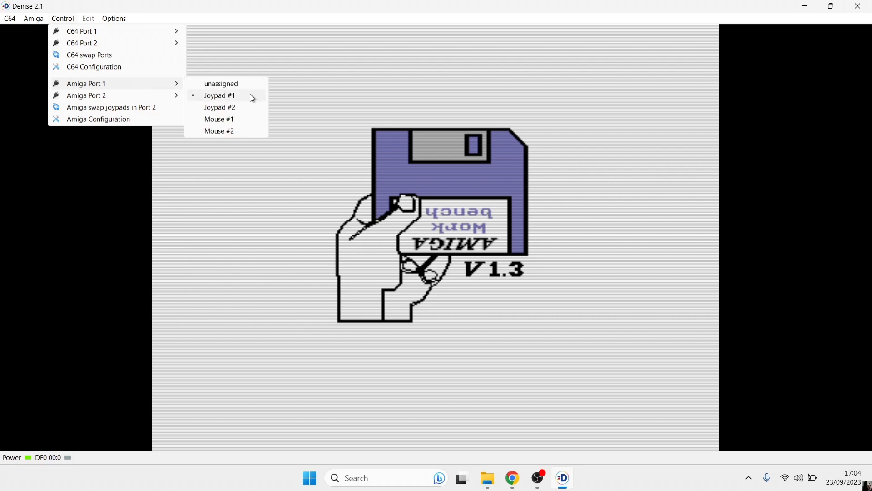
mouse_move(111, 96)
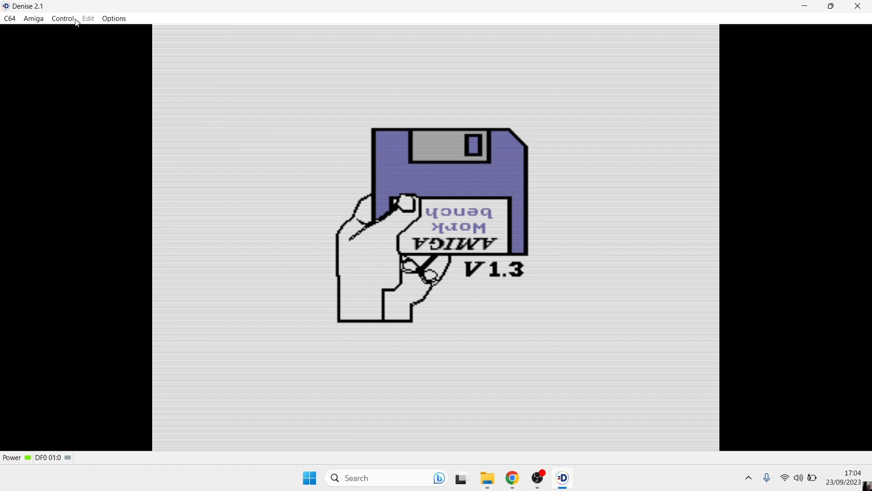
click(63, 18)
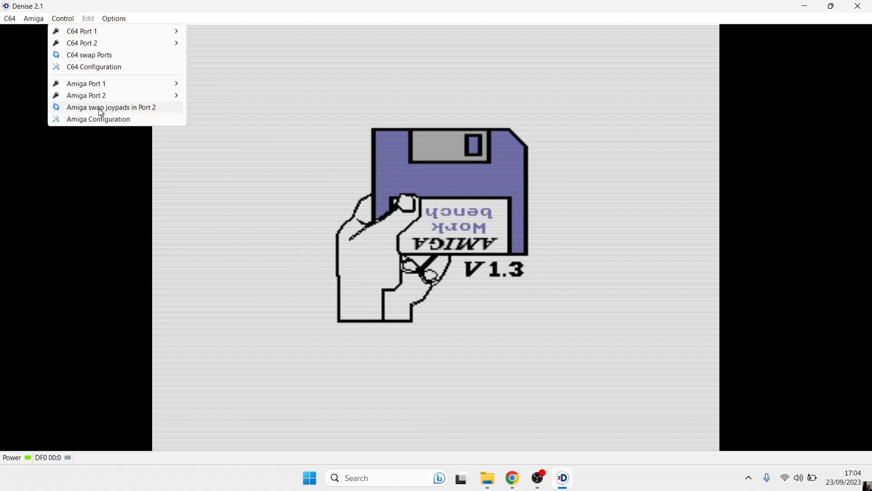
mouse_move(152, 111)
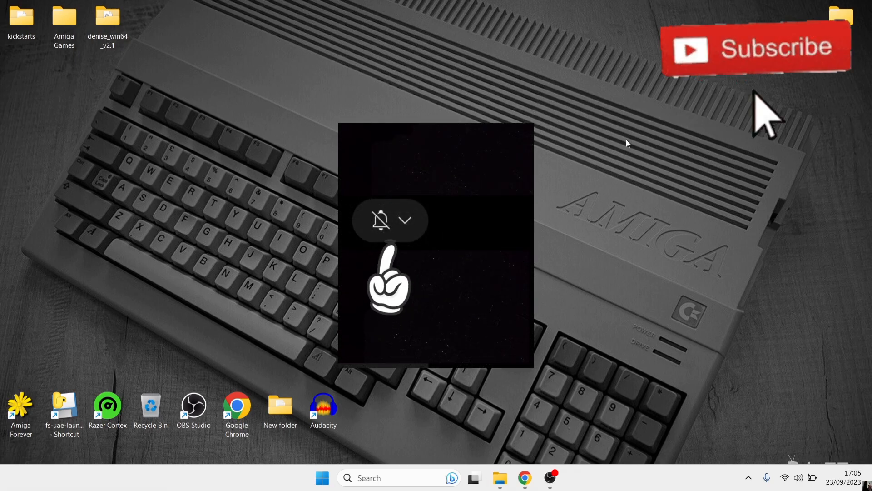
Close the Denise emulator, leaving the Windows desktop showing.
click(405, 220)
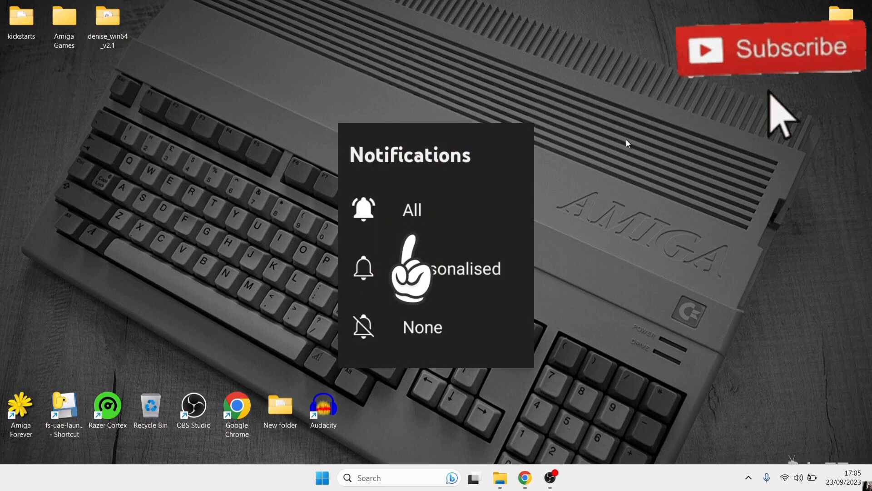